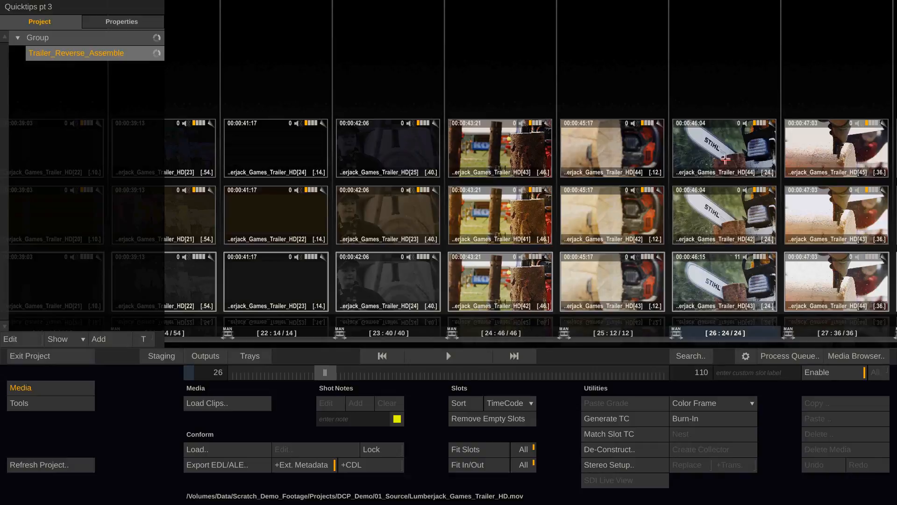
mouse_move(691, 156)
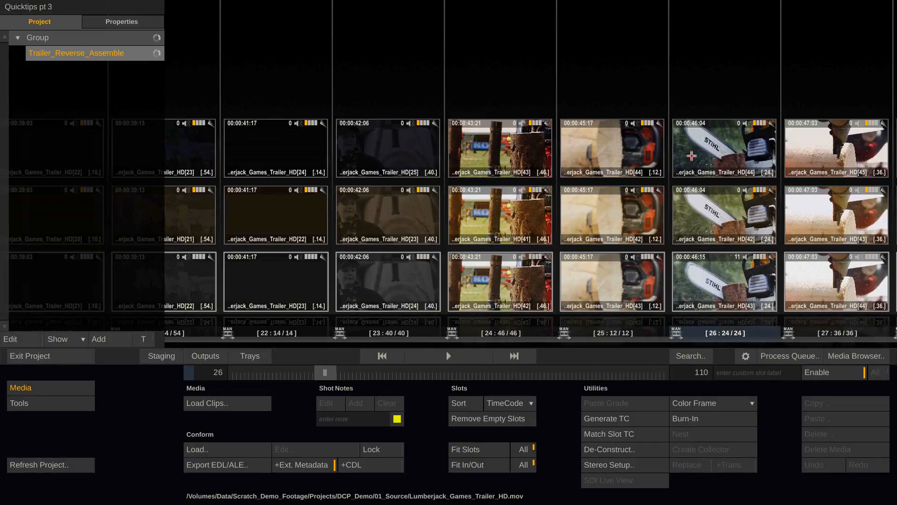
mouse_move(721, 248)
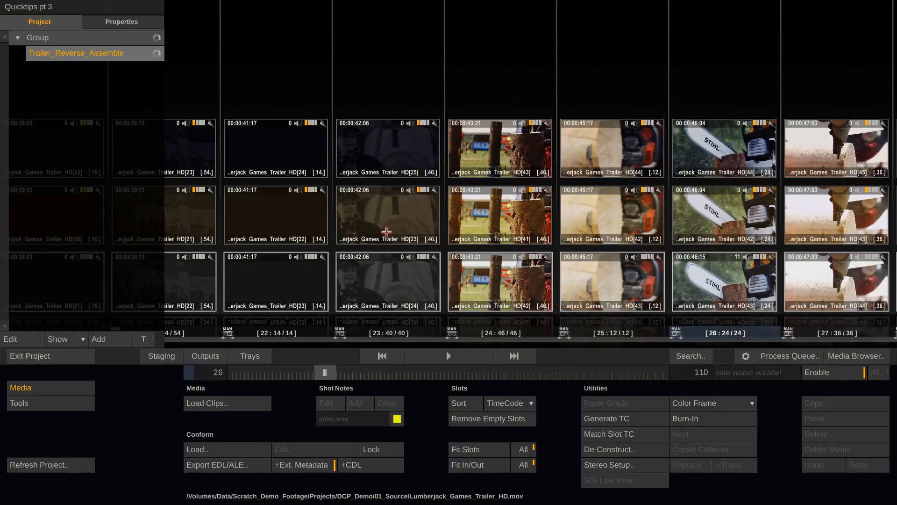
- Select the middle-row chainsaw shots at 43:21, 45:17 and 46:04 in the construct
left_click(387, 214)
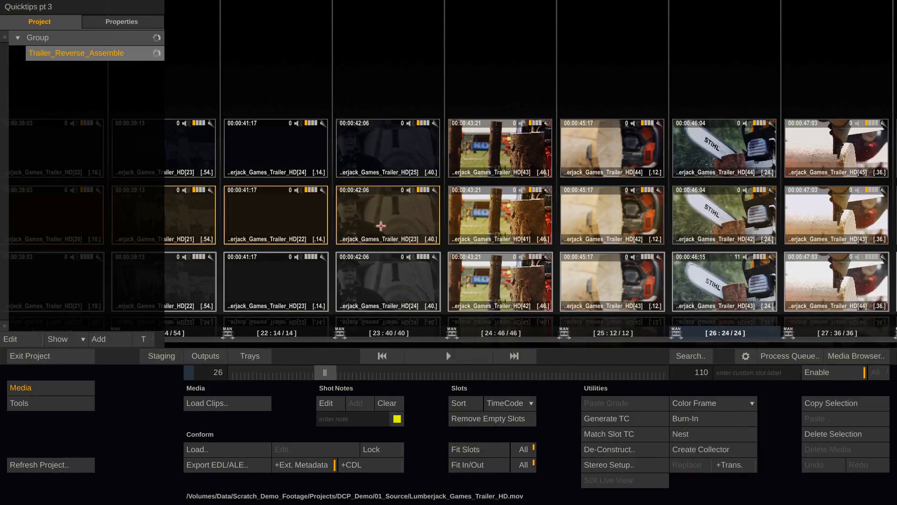
left_click(388, 214)
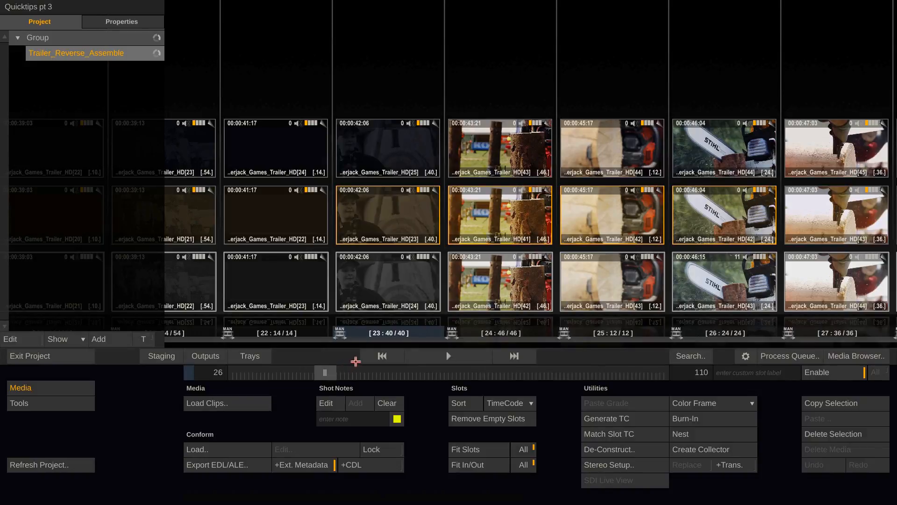
- Copy the three selected chainsaw shots into a new construct, Construct 2, via shortcut
key("ctrl")
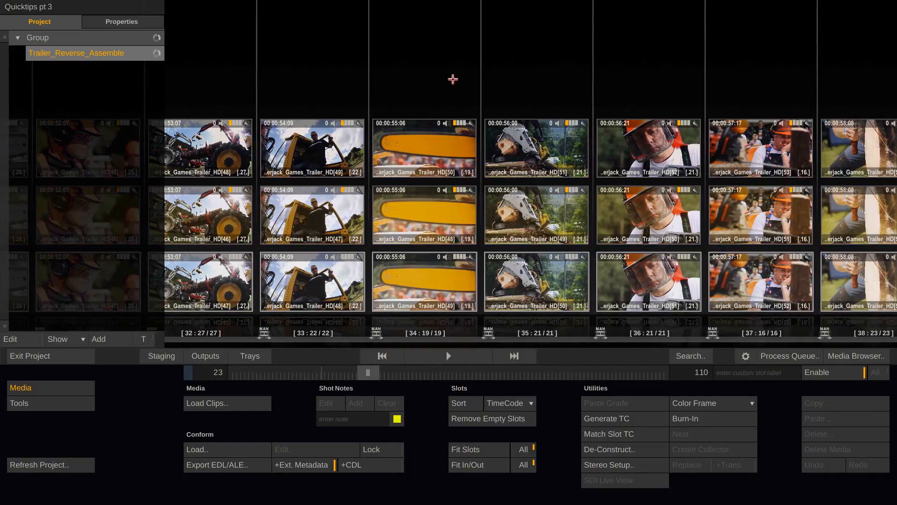
mouse_move(448, 84)
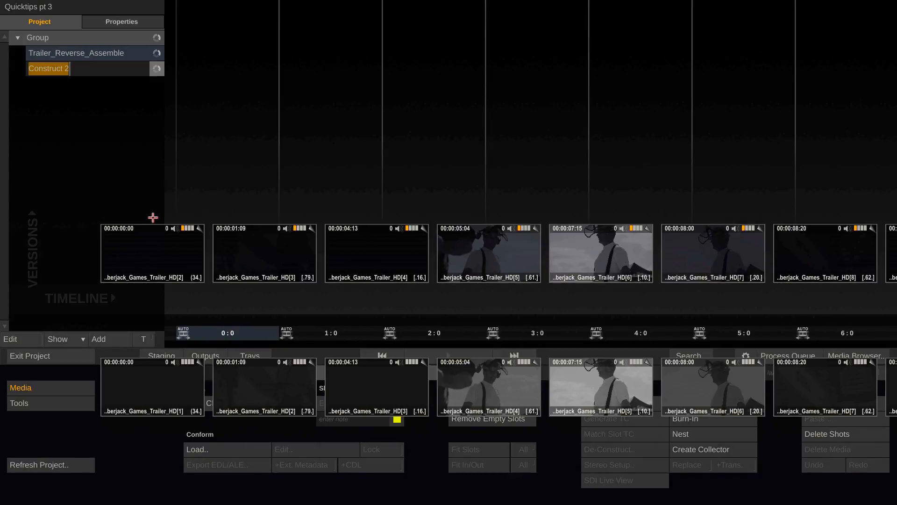
- Name the new construct 'Selection' and reopen the Trailer_Reverse_Assemble construct
type("Selection")
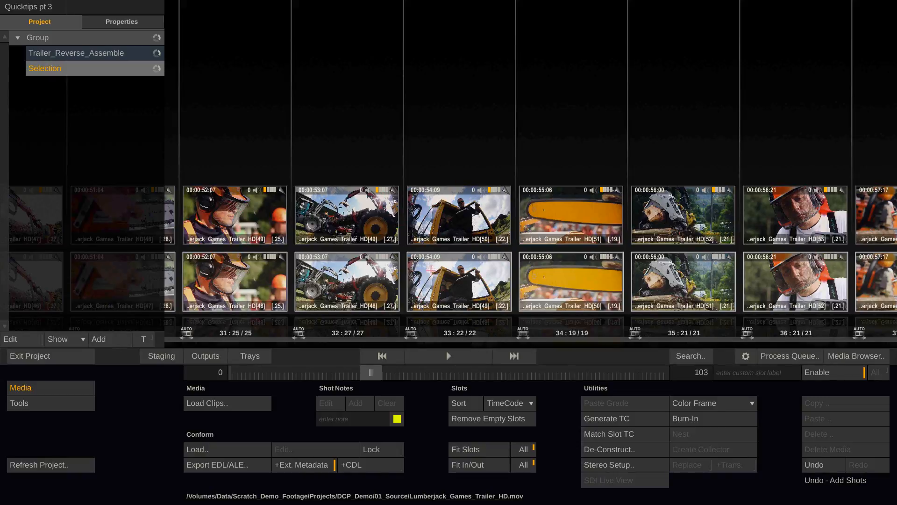
left_click(75, 53)
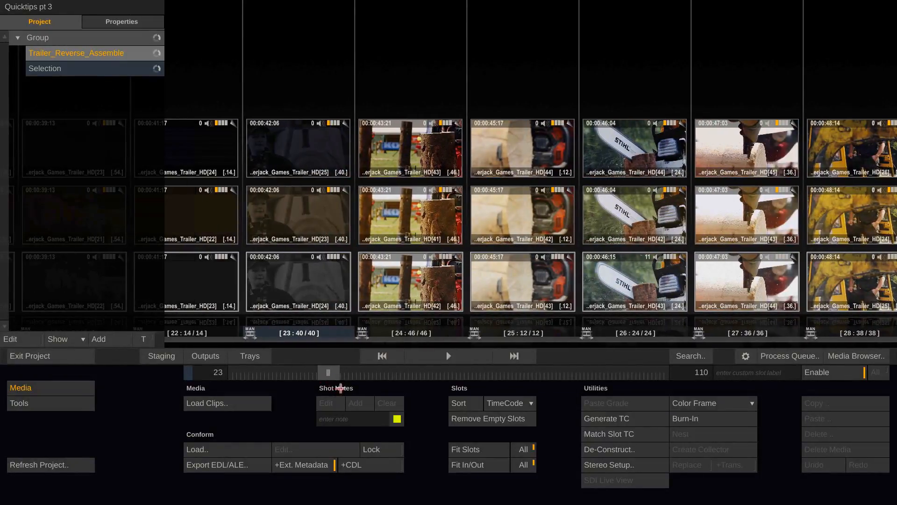
mouse_move(645, 331)
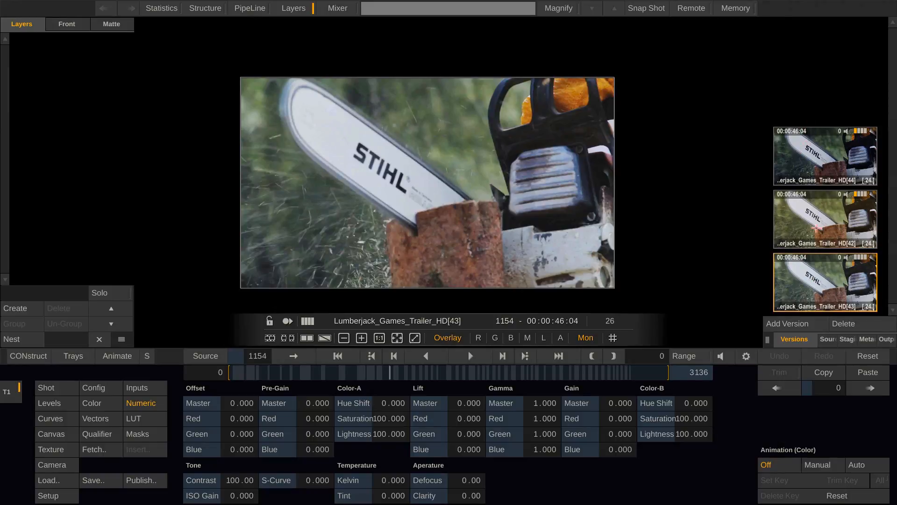
mouse_move(767, 255)
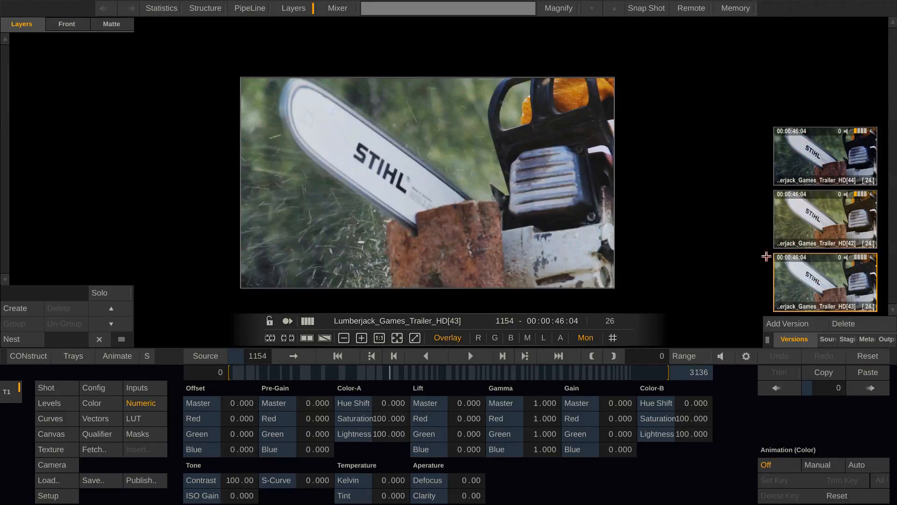
mouse_move(544, 247)
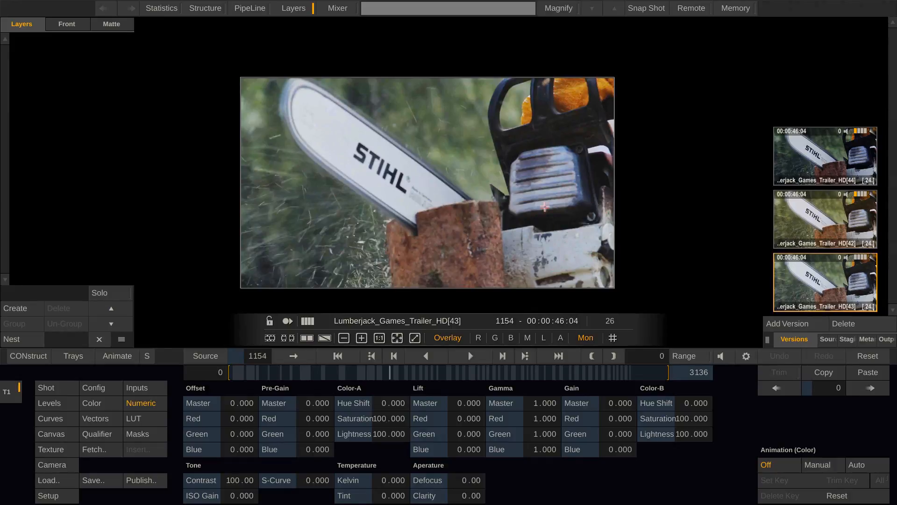
- Show the Curves controls with the Hue→Sat curve for chainsaw shot HD[43]
left_click(50, 418)
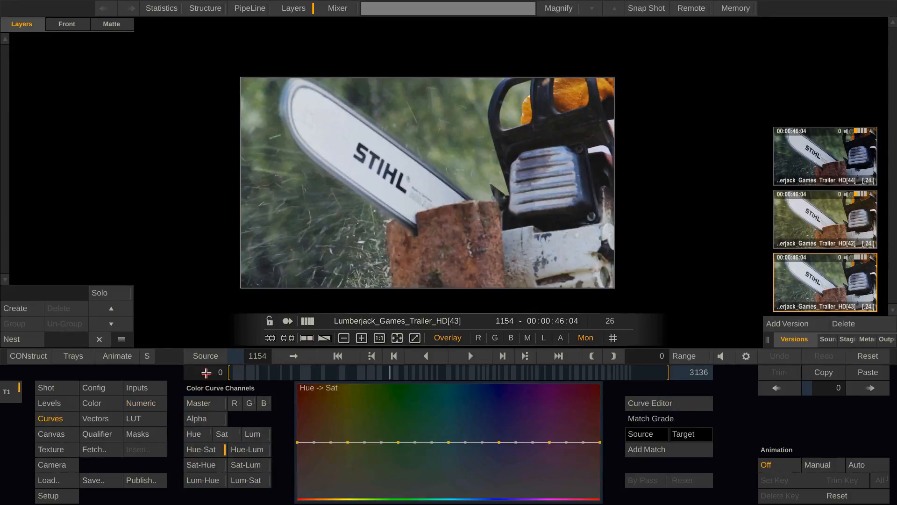
mouse_move(572, 215)
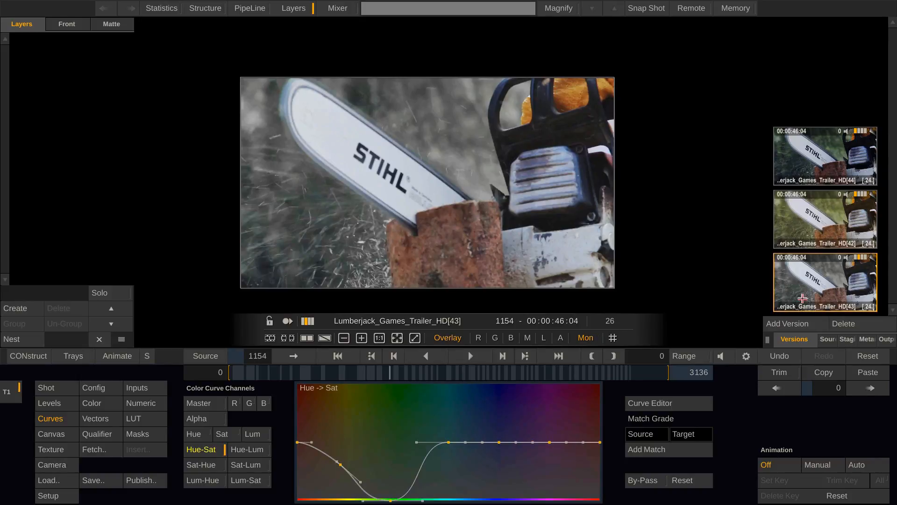
mouse_move(800, 268)
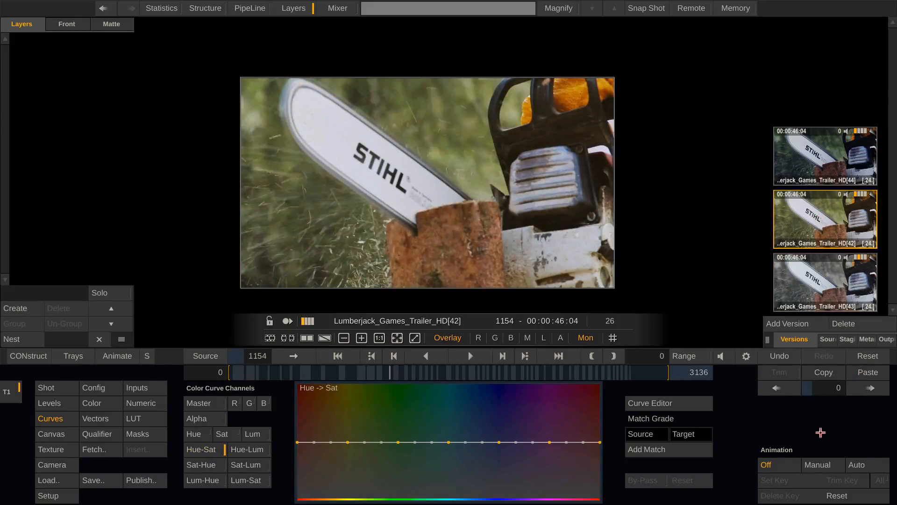
- Copy version [43]'s green-removing Hue→Sat grade and paste it onto version HD[42]
left_click(201, 449)
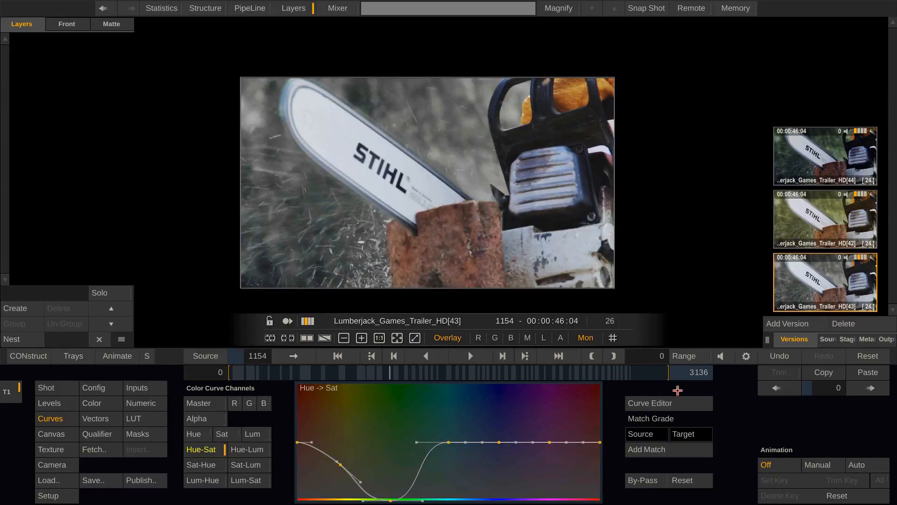
key("ctrl")
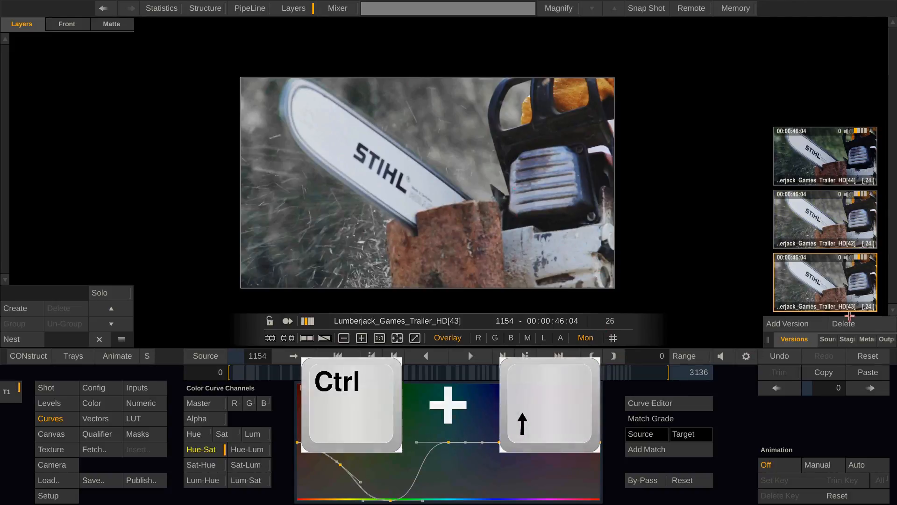
key("ctrl+Up")
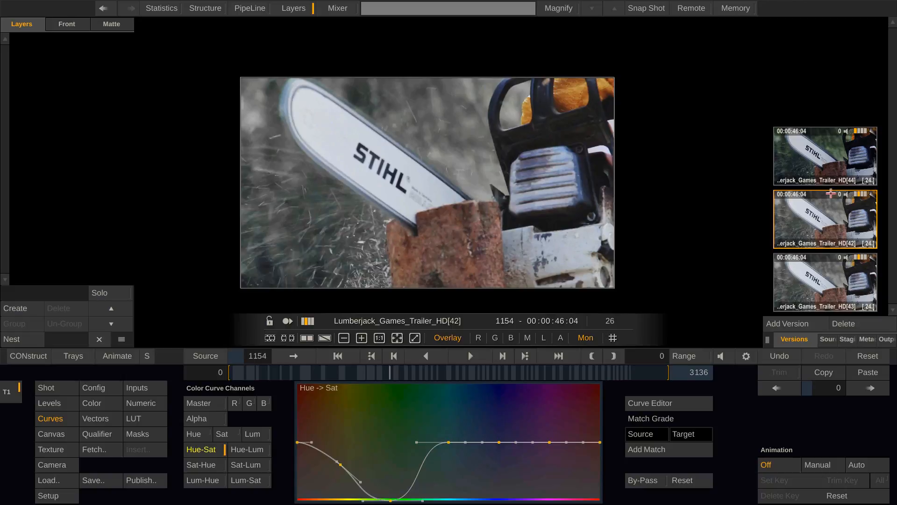
mouse_move(664, 255)
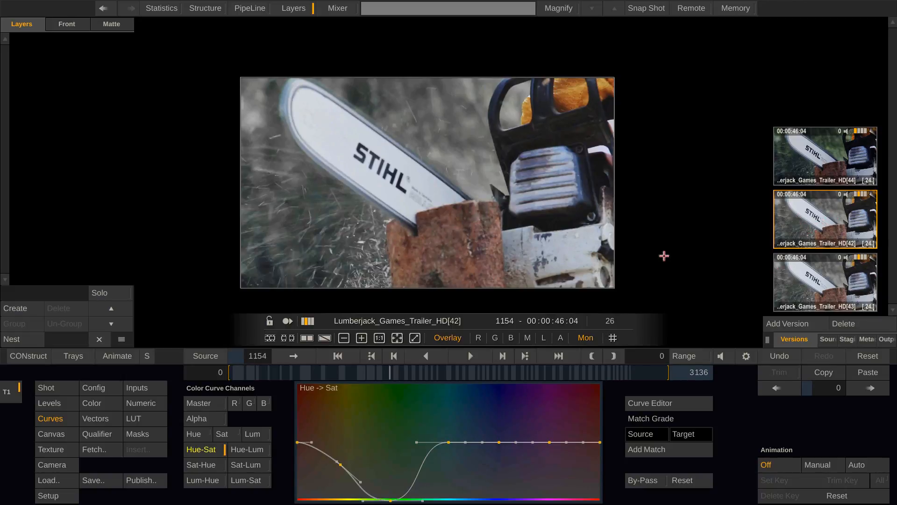
- Paste the 0.259 master gamma grade onto the chainsaw versions and show paste feature options
left_click(140, 403)
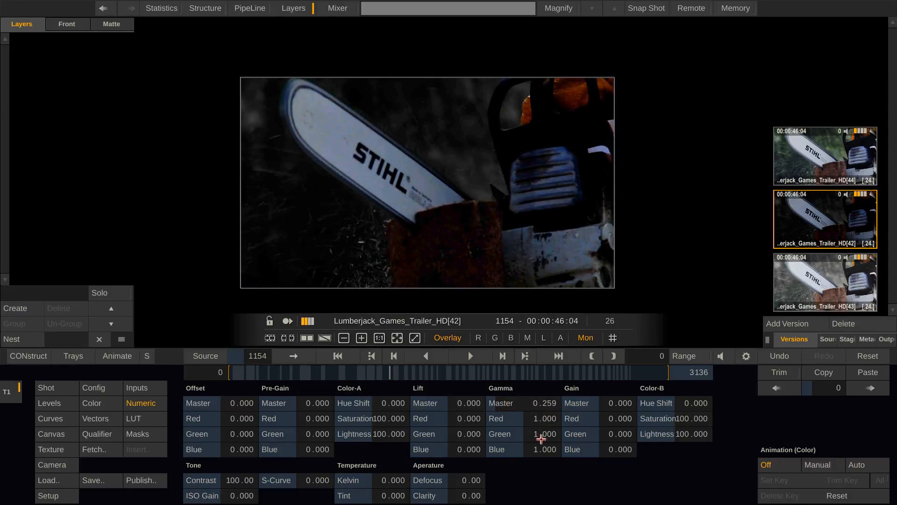
key("ctrl")
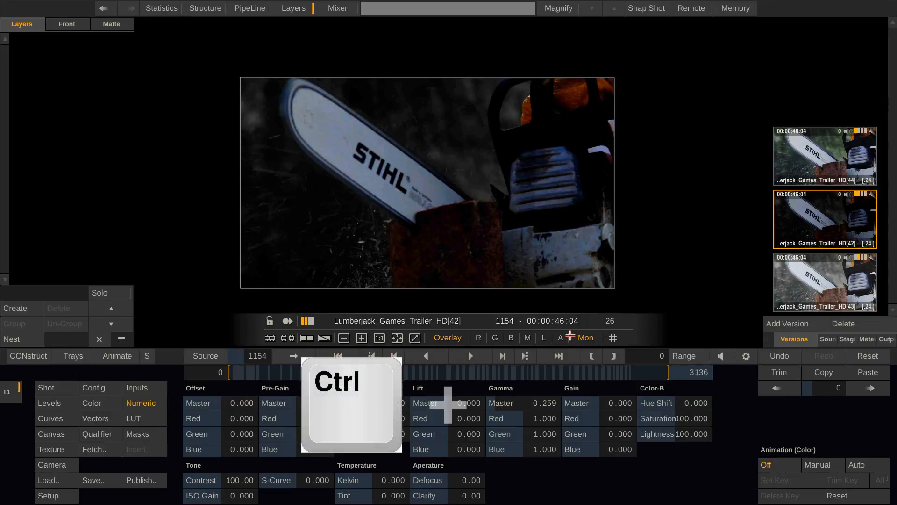
key("ctrl+Down")
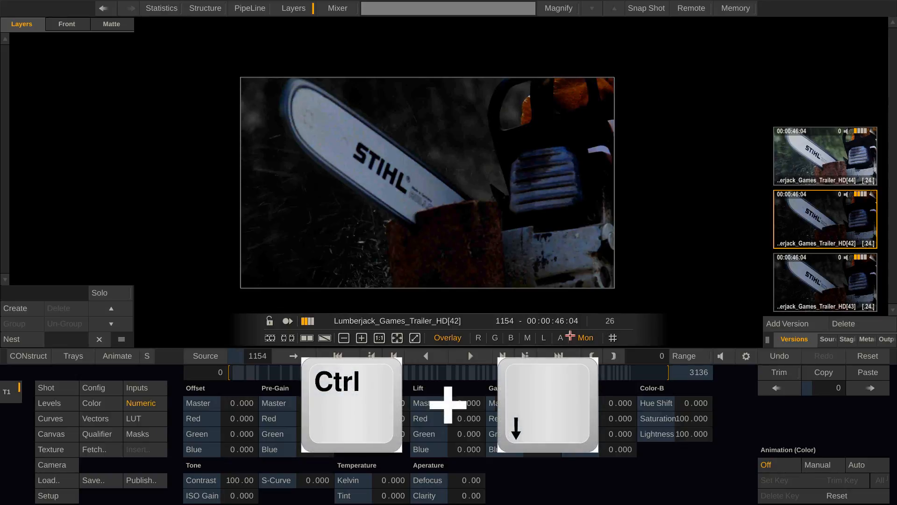
left_click(831, 281)
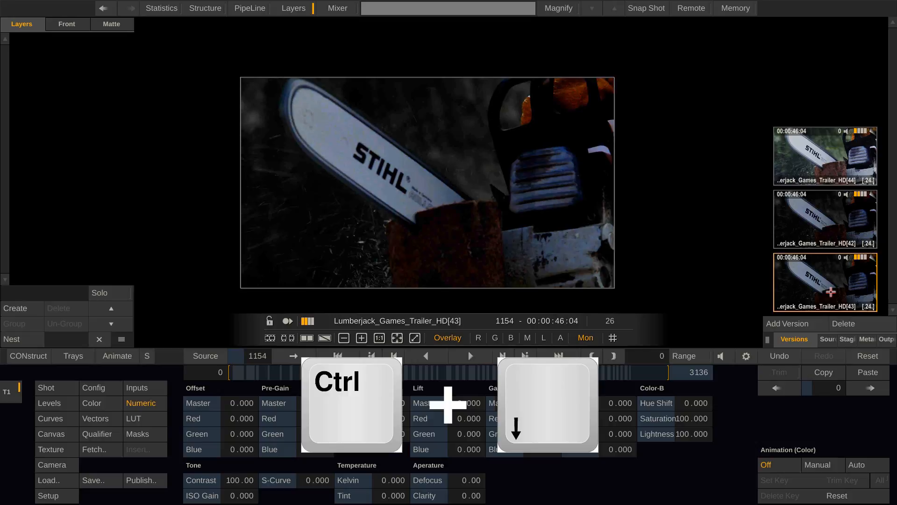
key("ctrl+Down")
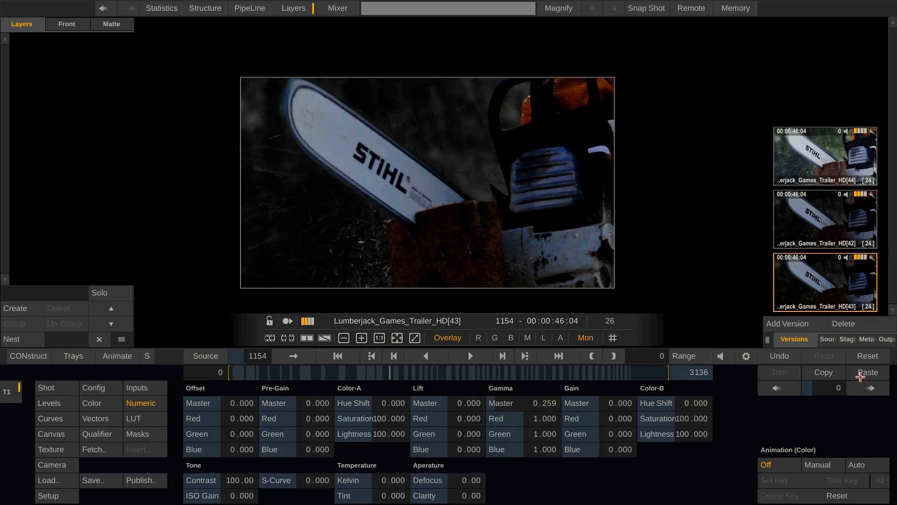
left_click(866, 373)
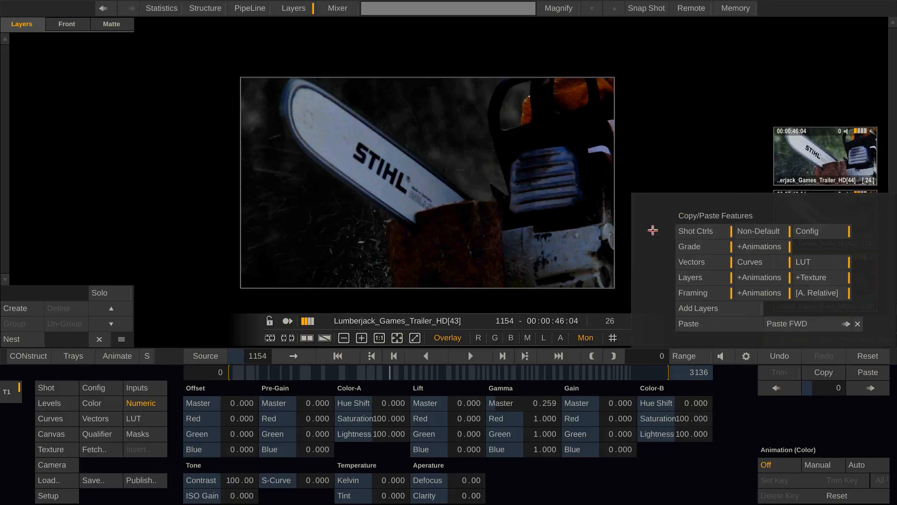
mouse_move(752, 344)
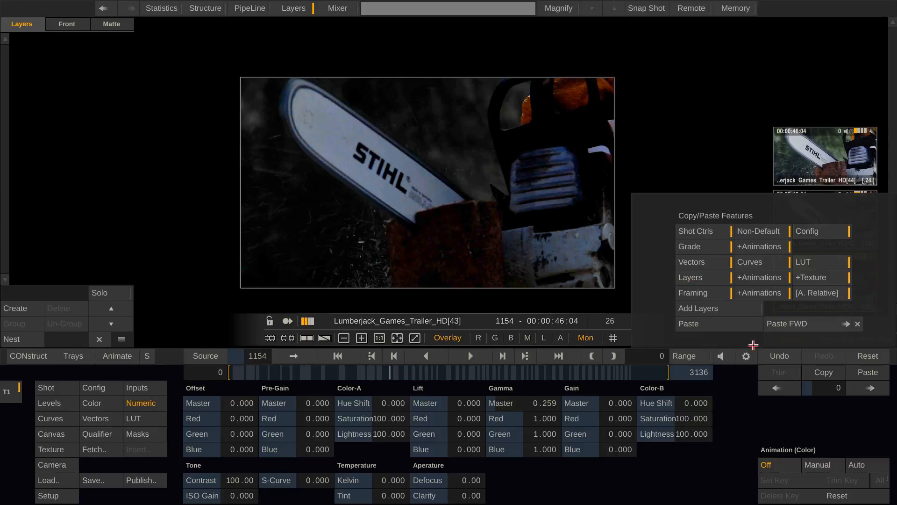
mouse_move(715, 308)
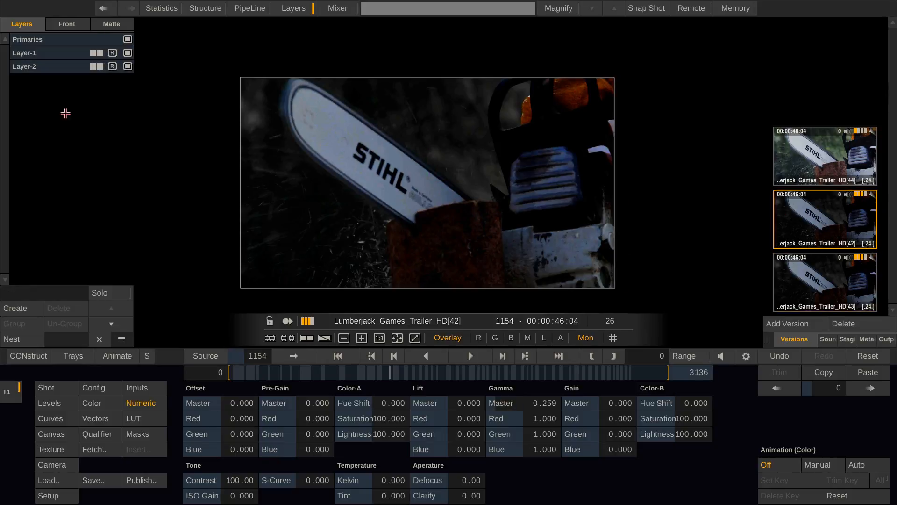
- View version 43, then return to HD[42] with its four layers listed
left_click(824, 281)
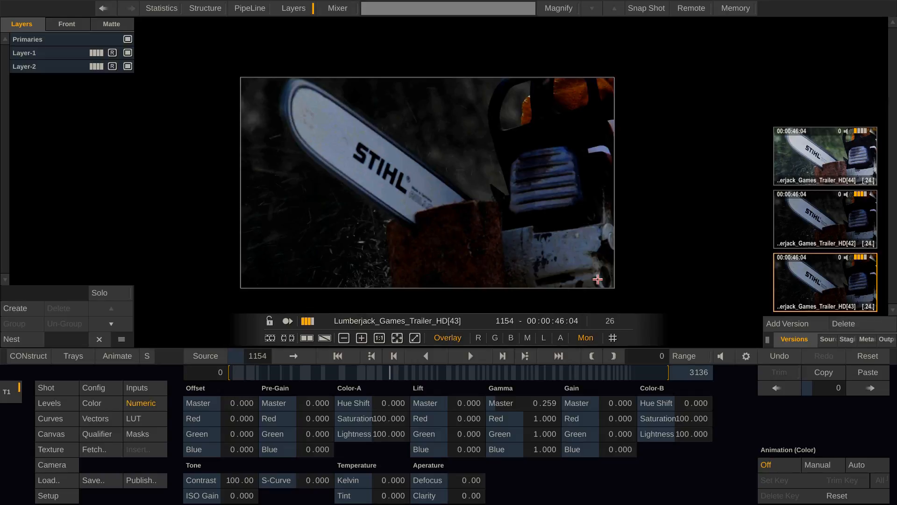
mouse_move(817, 214)
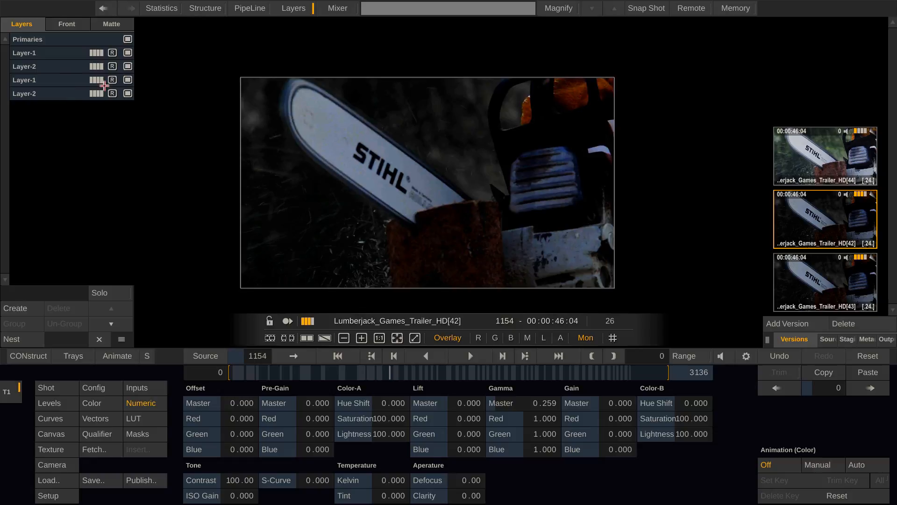
mouse_move(74, 81)
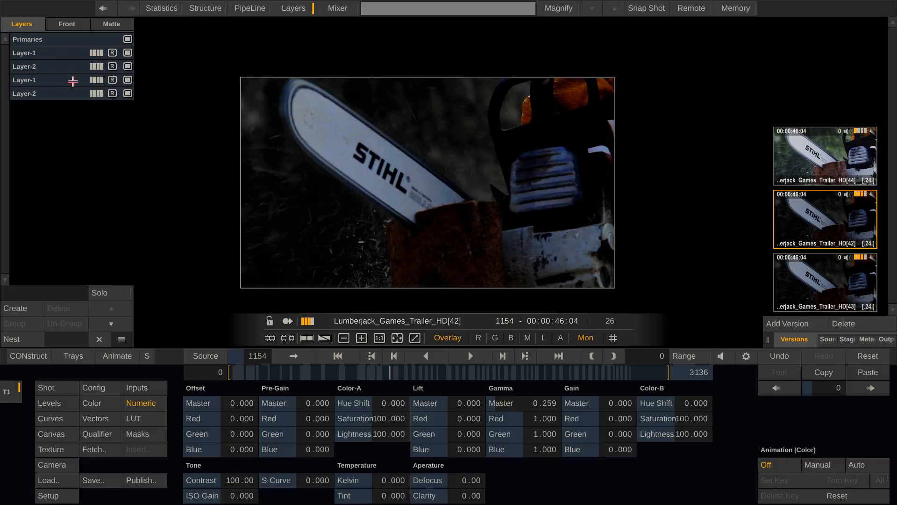
mouse_move(109, 101)
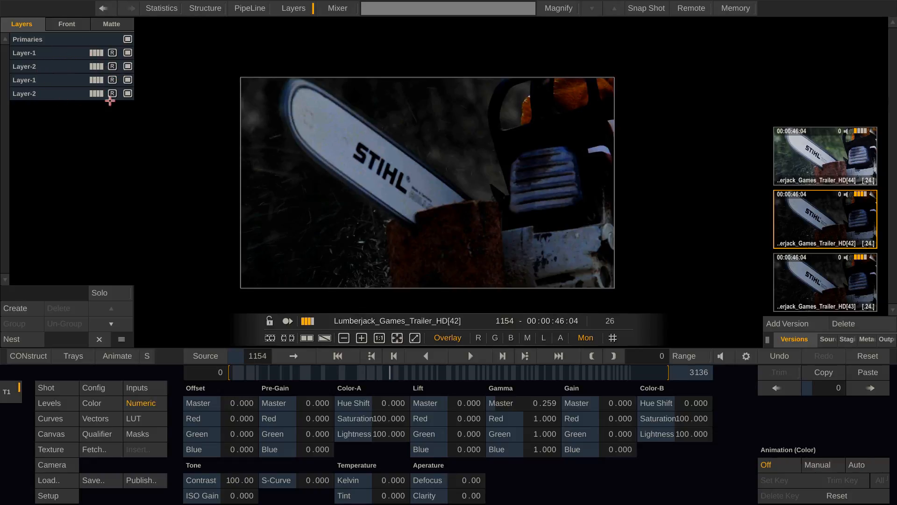
left_click(867, 372)
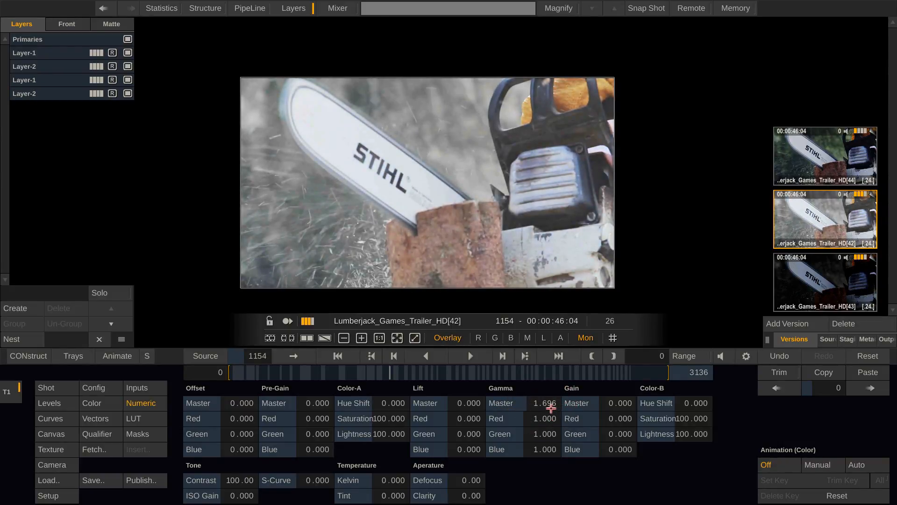
- Fine-tune Gamma Master to about 1.7 with Shift, then return to the construct
key("shift")
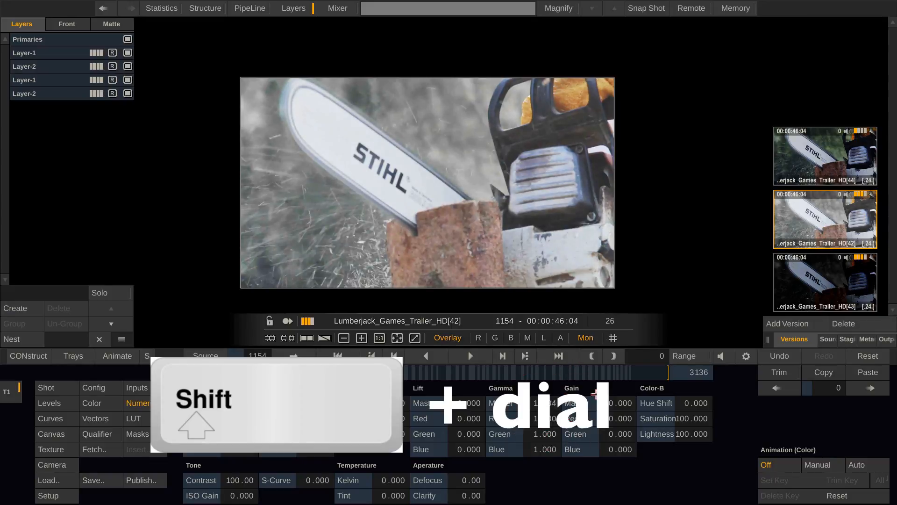
key("shift")
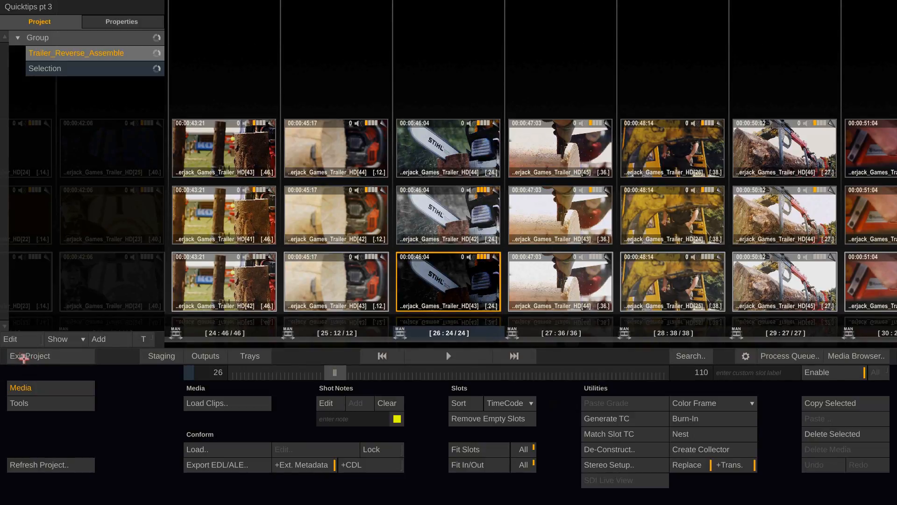
- Exit the project, set normal and shift control gearing to 25, and show Session
left_click(26, 355)
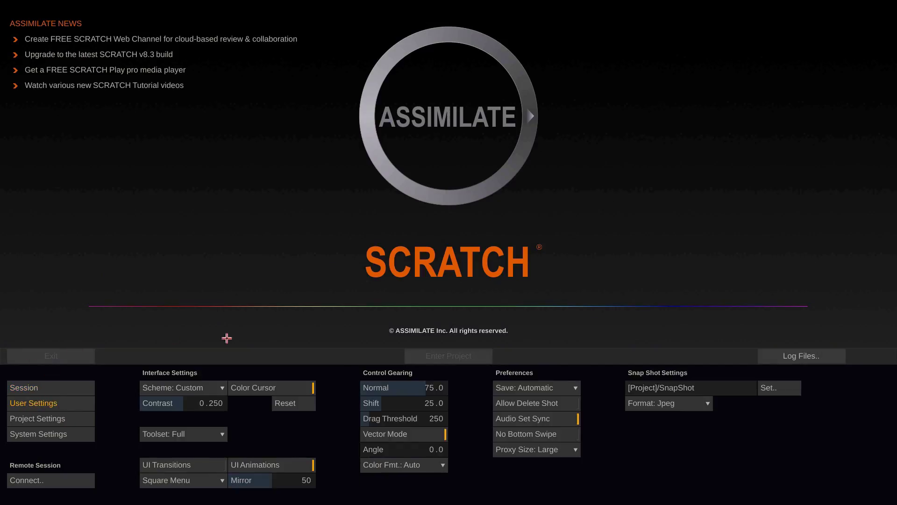
mouse_move(331, 411)
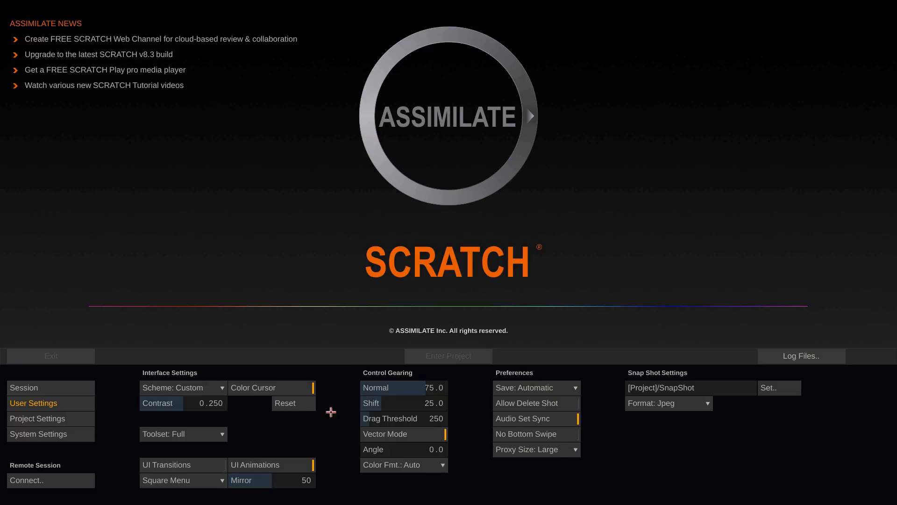
mouse_move(448, 391)
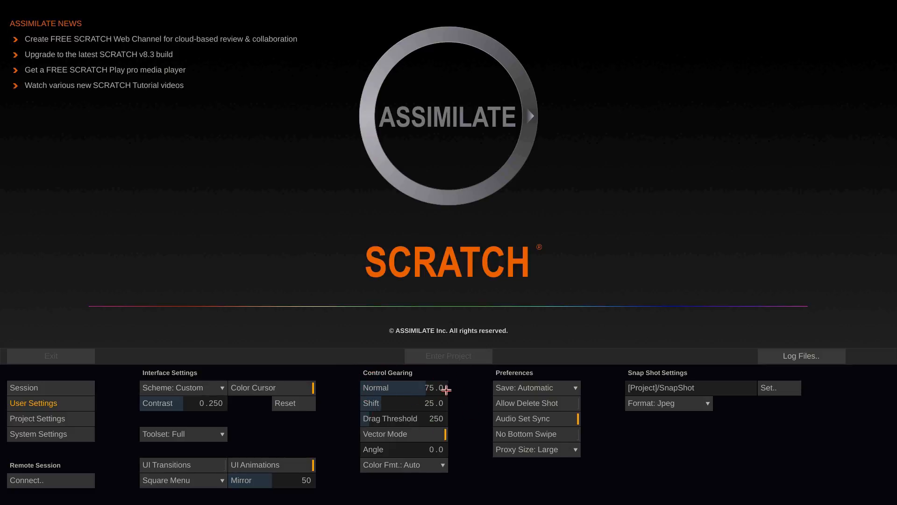
mouse_move(366, 407)
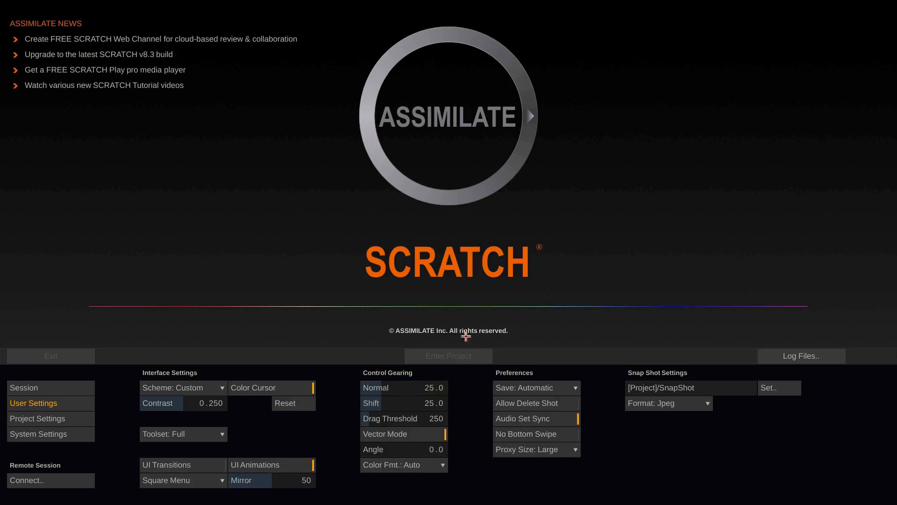
mouse_move(432, 403)
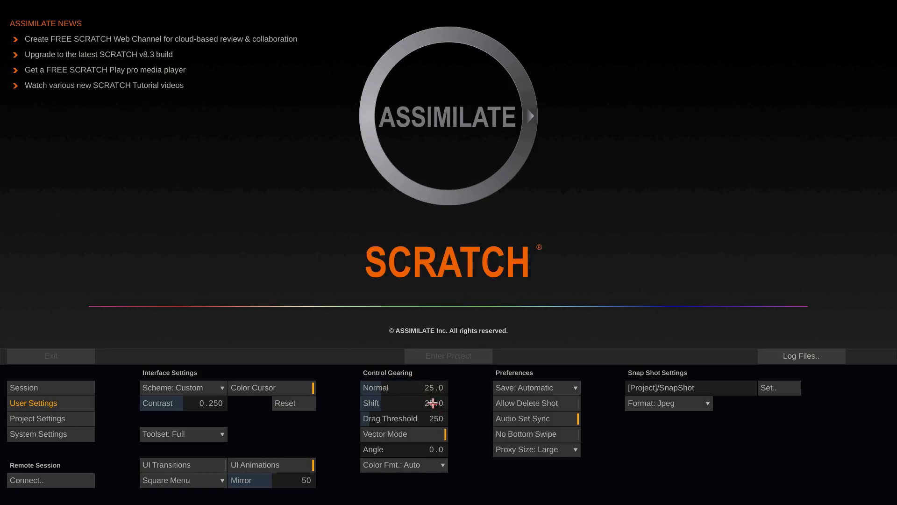
left_click(417, 402)
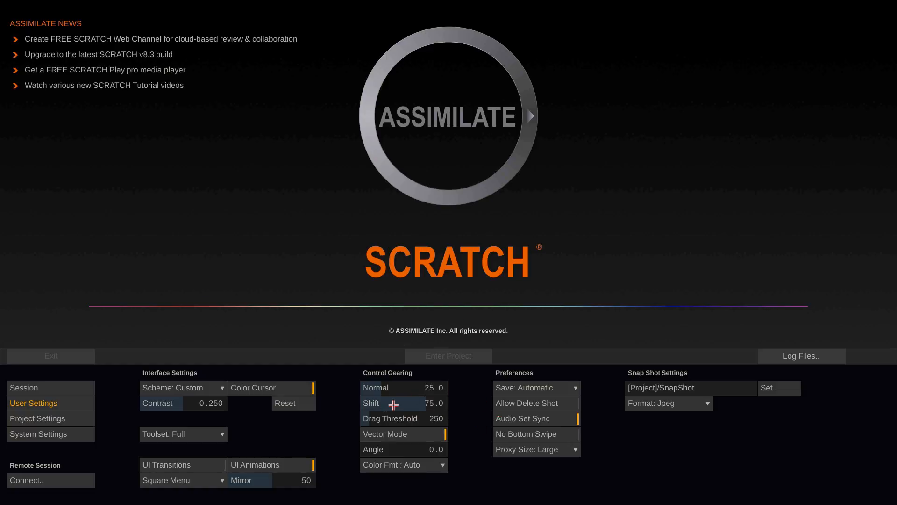
left_click(408, 402)
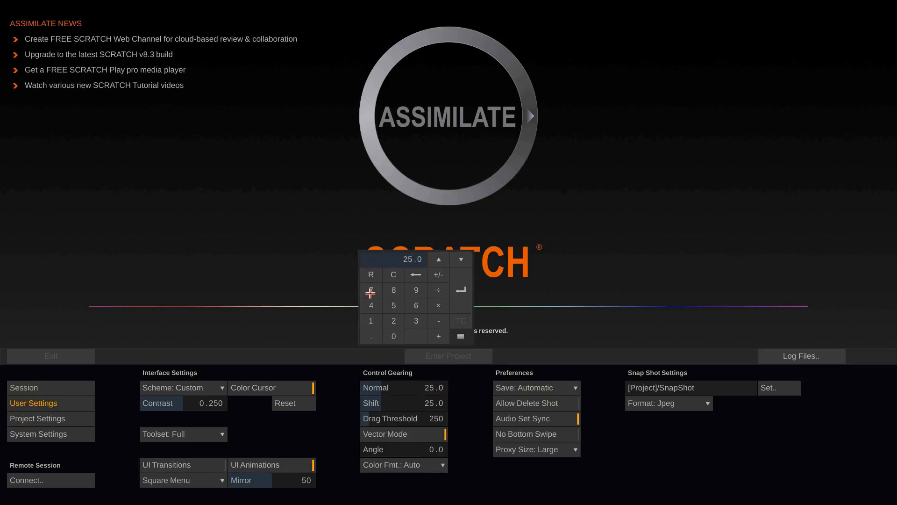
left_click(23, 387)
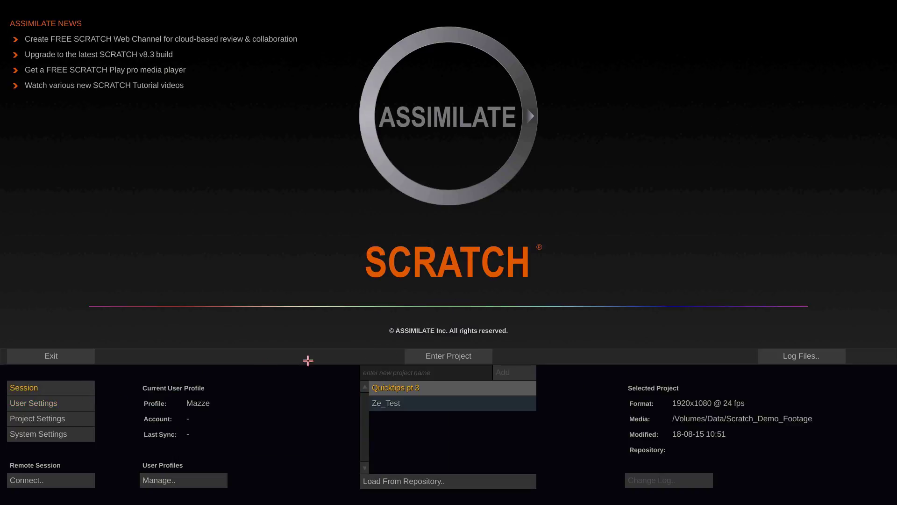
- Re-enter Quicktips pt 3 and show HD[43]'s Hue-Sat curves, then the colour wheels
left_click(447, 355)
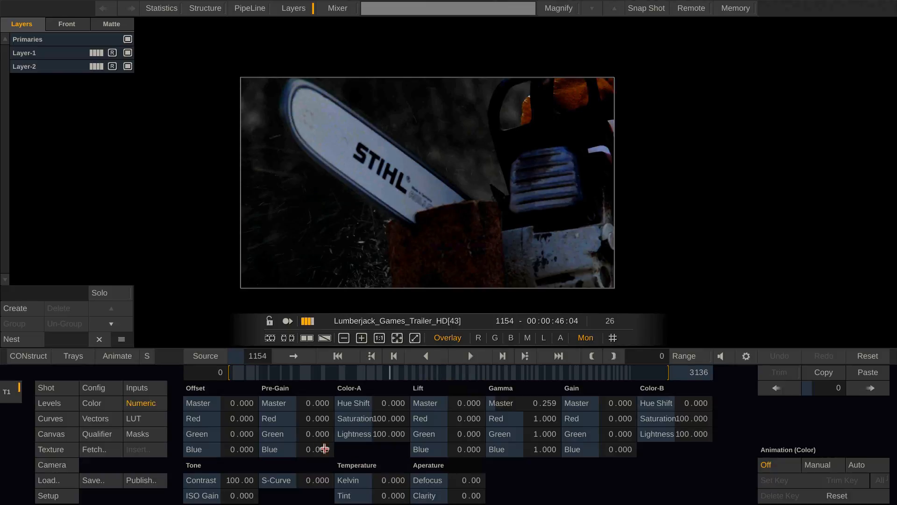
left_click(50, 418)
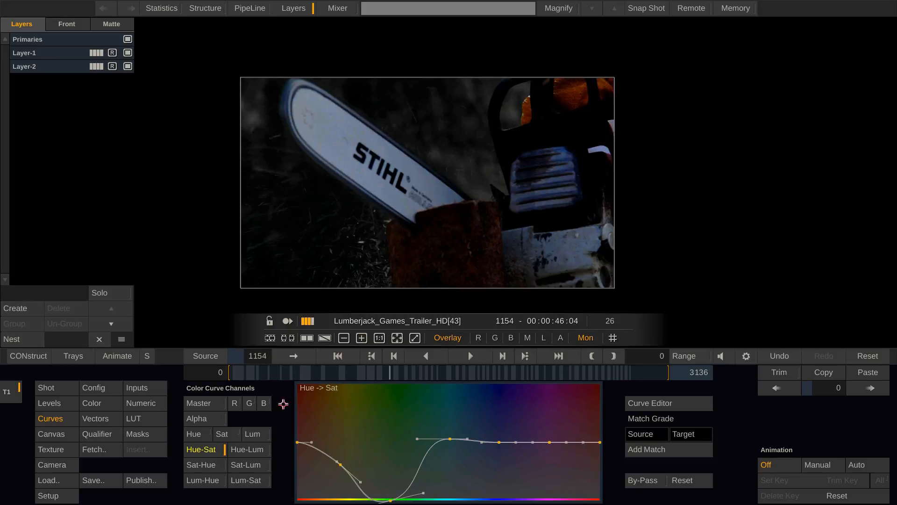
left_click(91, 403)
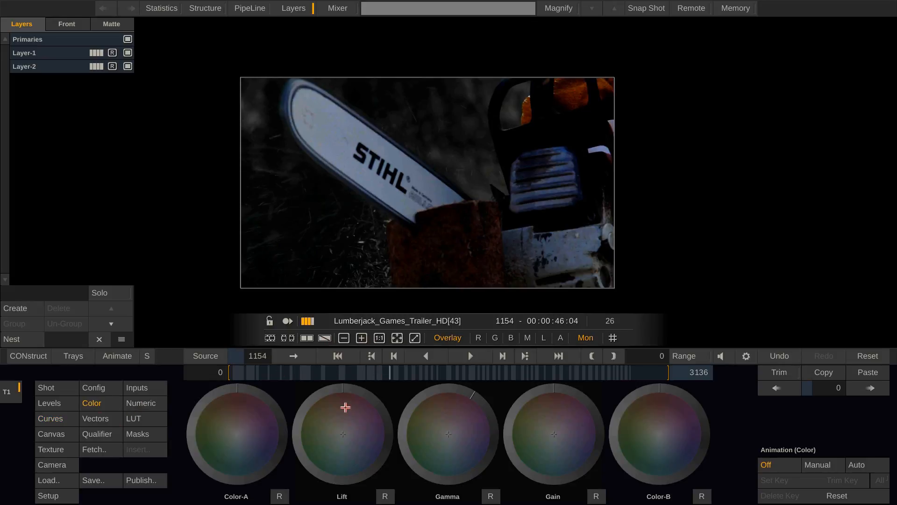
- Open the interface settings with Ctrl+U, set the scheme to Custom and font to PT Mono-Bold
key("ctrl+u")
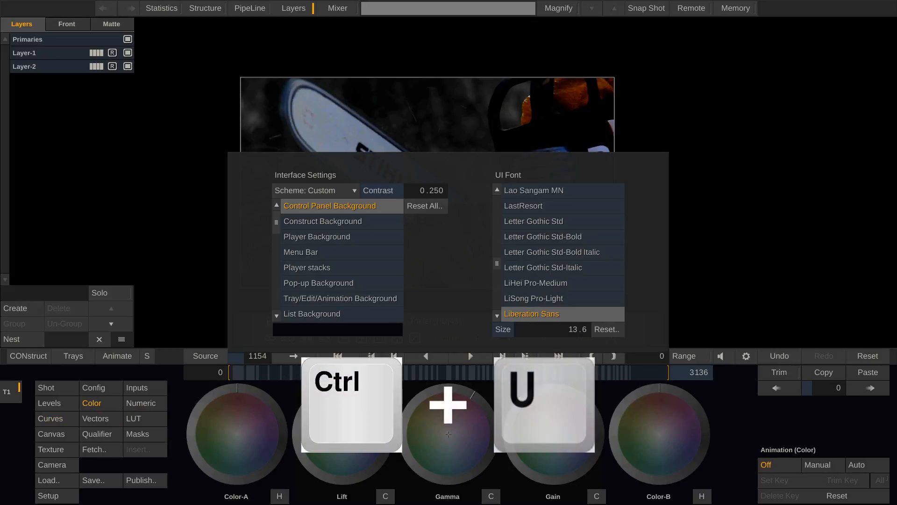
key("ctrl+u")
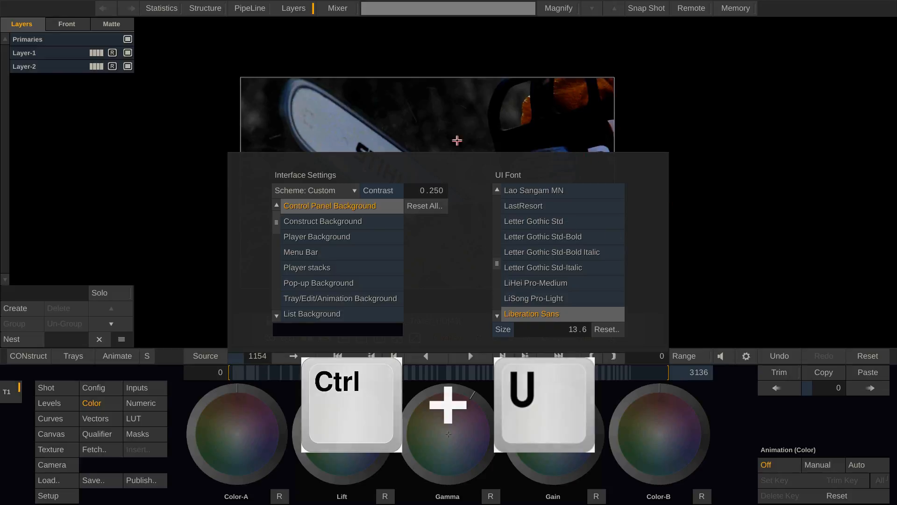
key("ctrl+u")
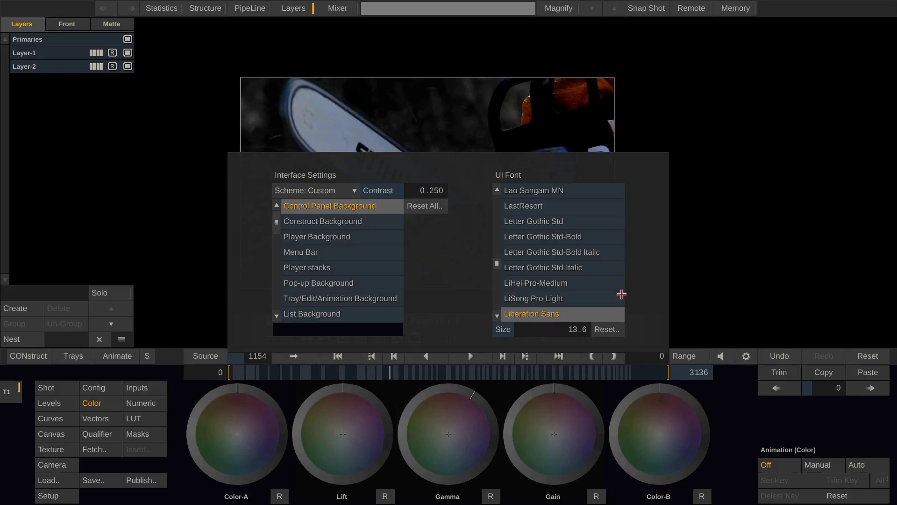
mouse_move(508, 286)
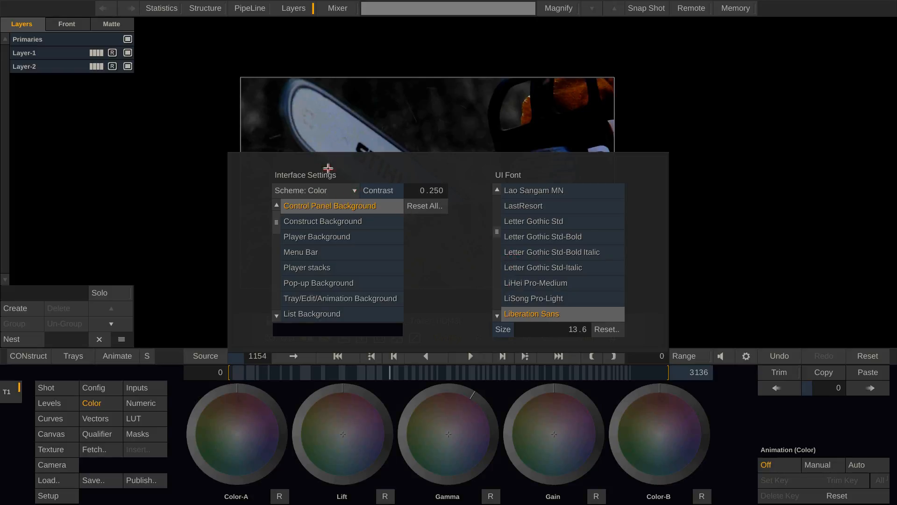
mouse_move(345, 190)
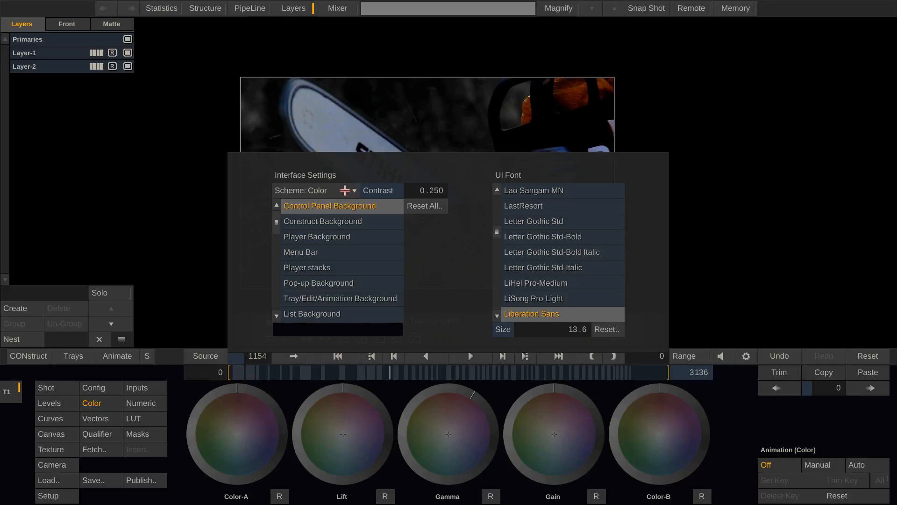
left_click(354, 191)
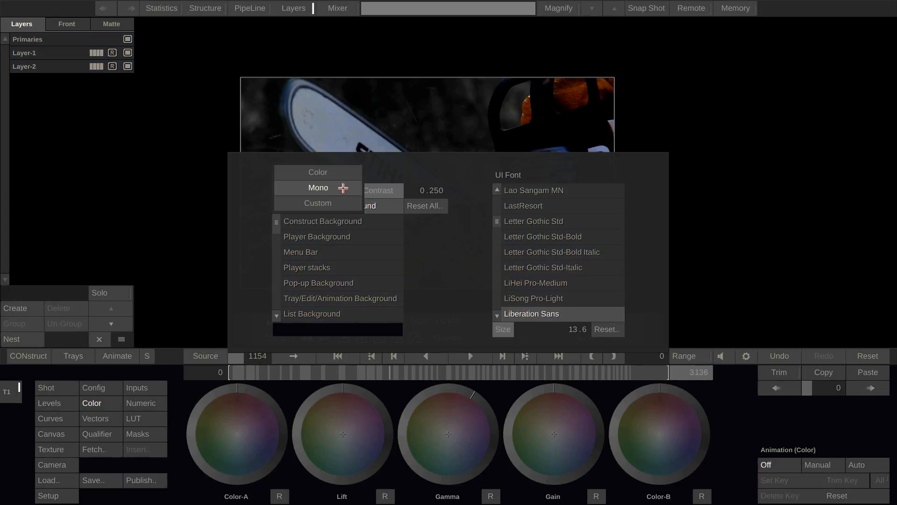
left_click(318, 202)
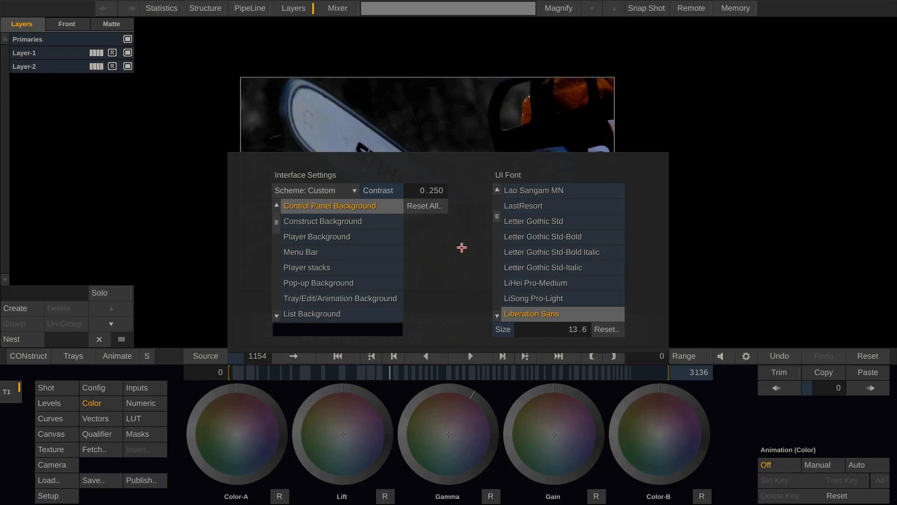
mouse_move(551, 216)
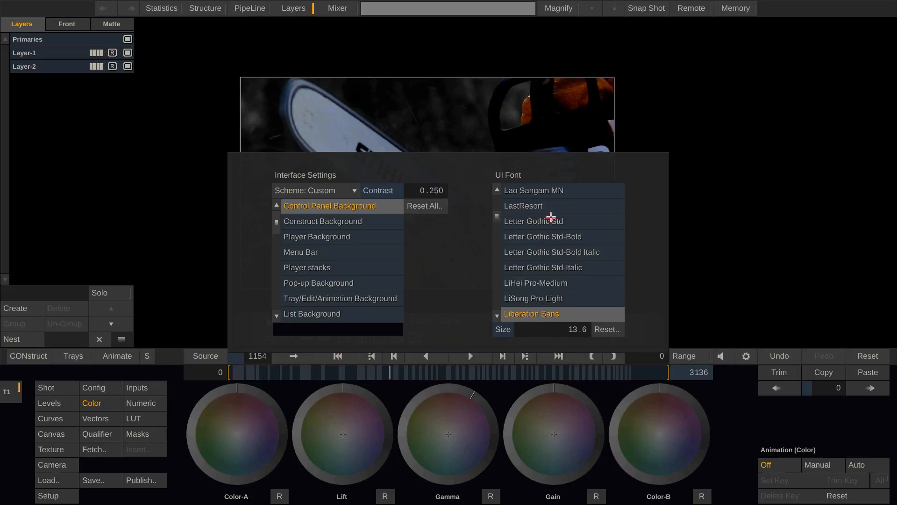
left_click(555, 236)
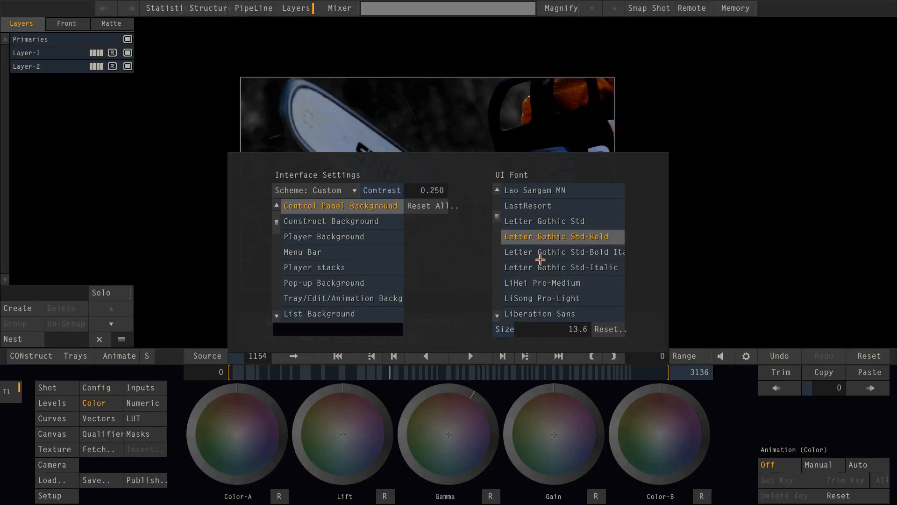
left_click(538, 282)
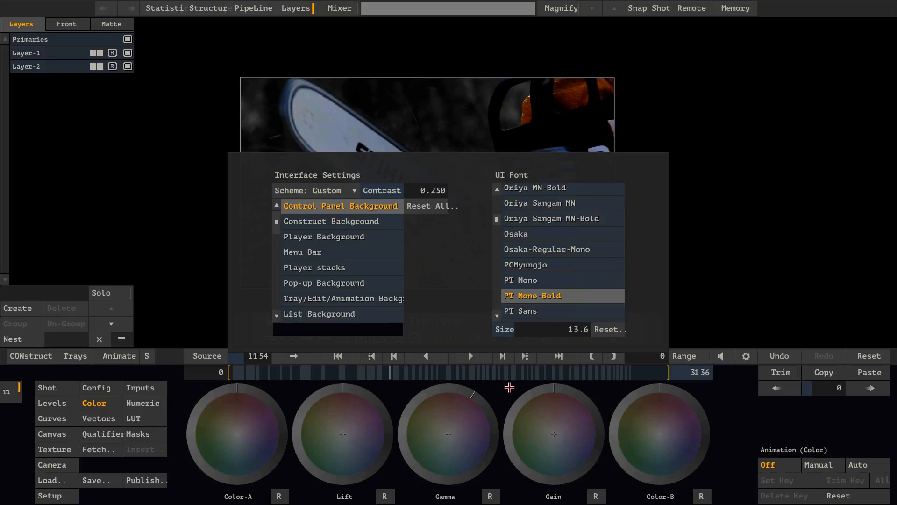
mouse_move(333, 245)
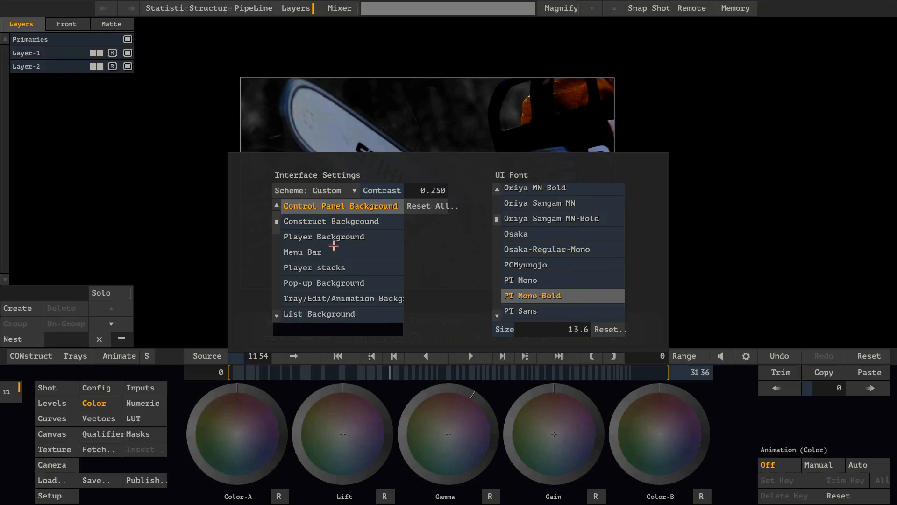
- Turn the Player Background and another background entry grey, then scroll the colour list
left_click(324, 236)
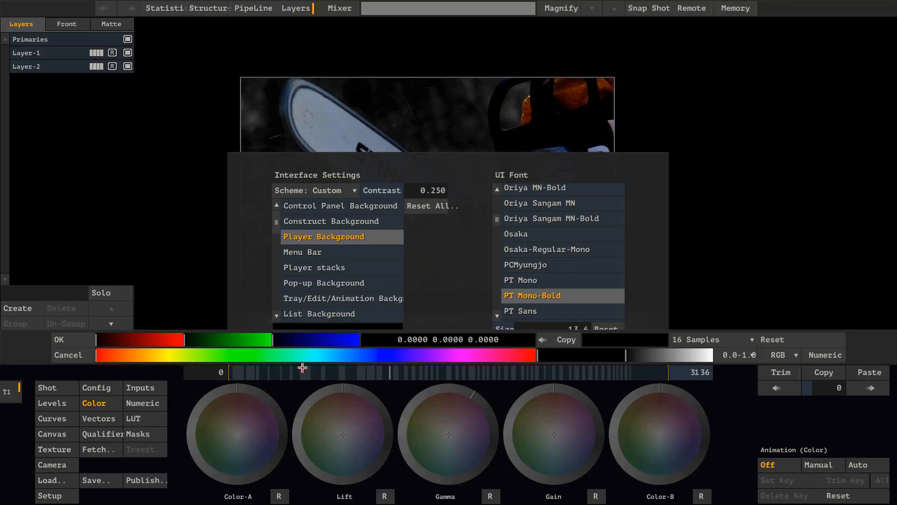
mouse_move(637, 364)
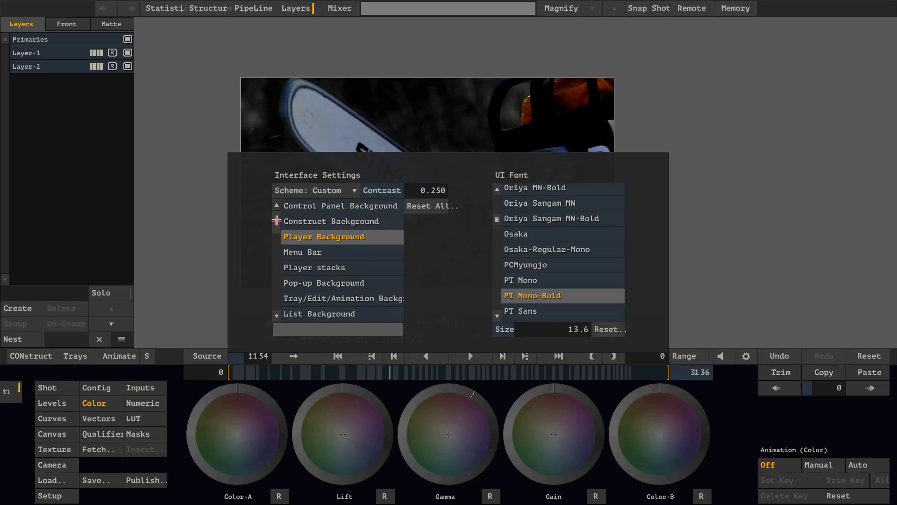
left_click(340, 205)
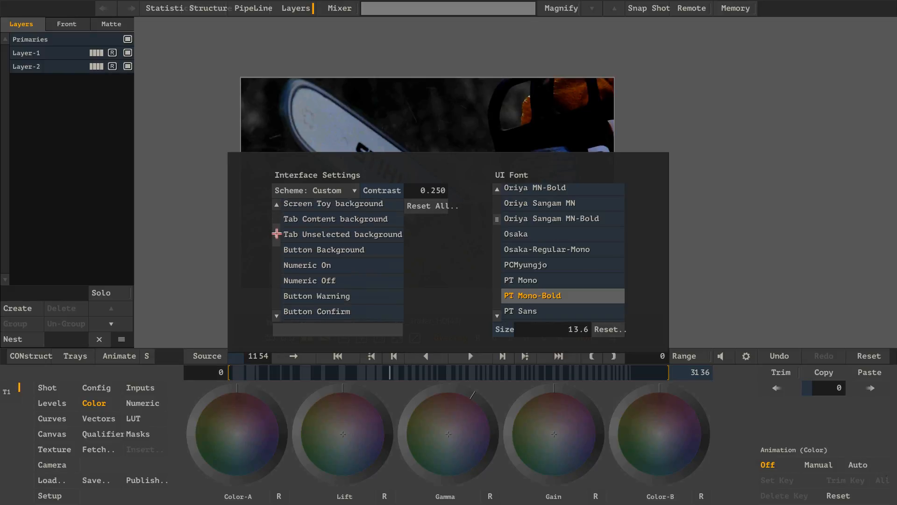
scroll("down", 3)
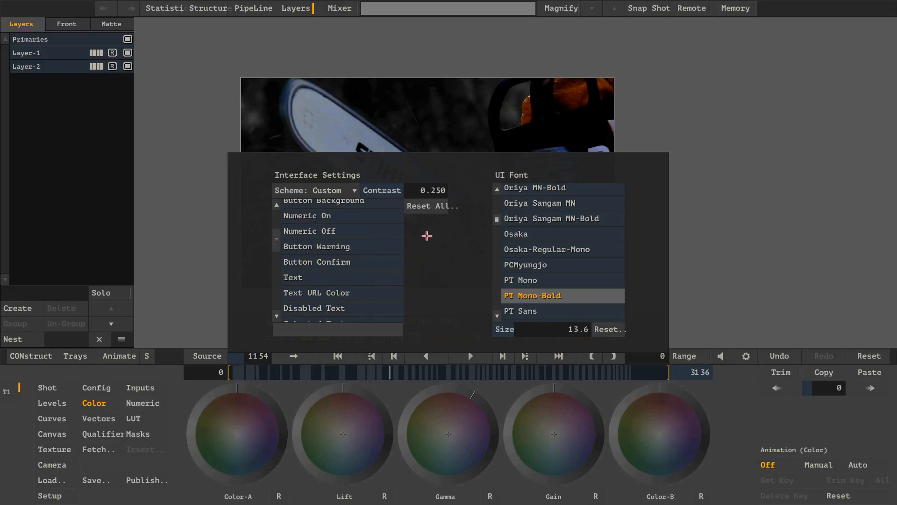
mouse_move(280, 240)
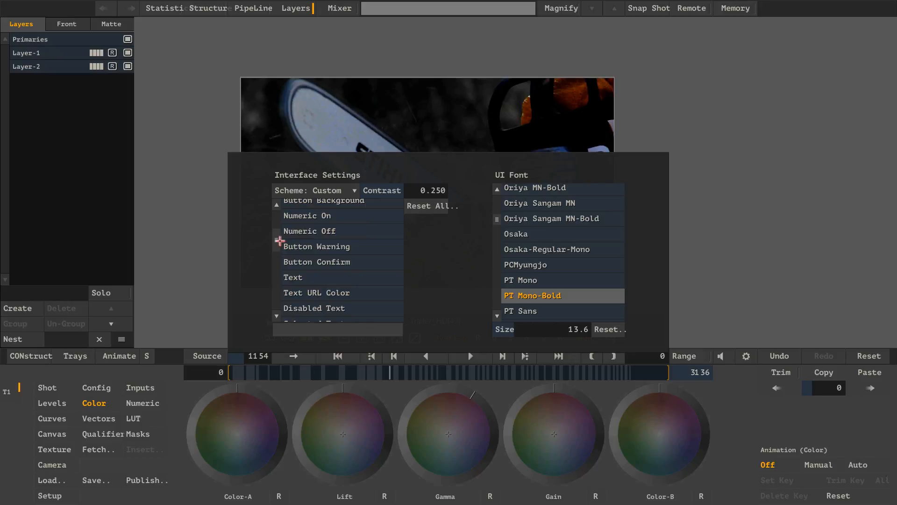
scroll("down", 3)
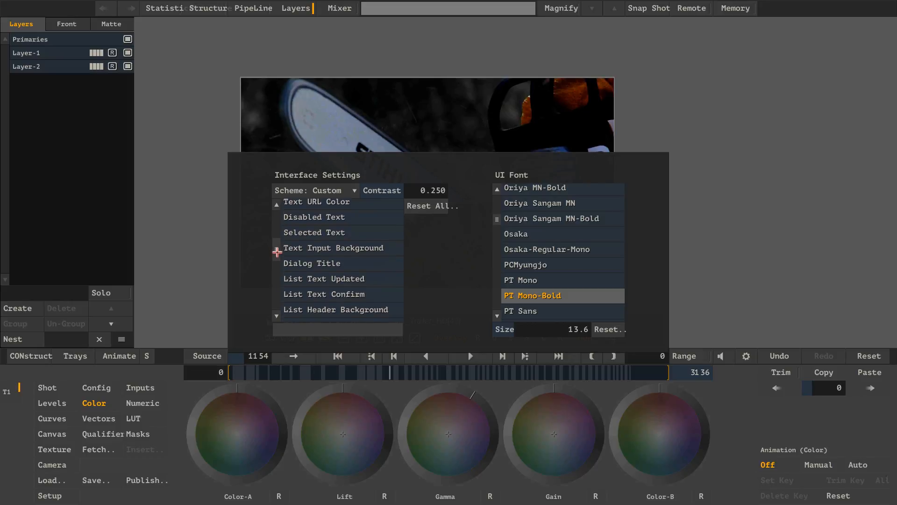
scroll("down", 3)
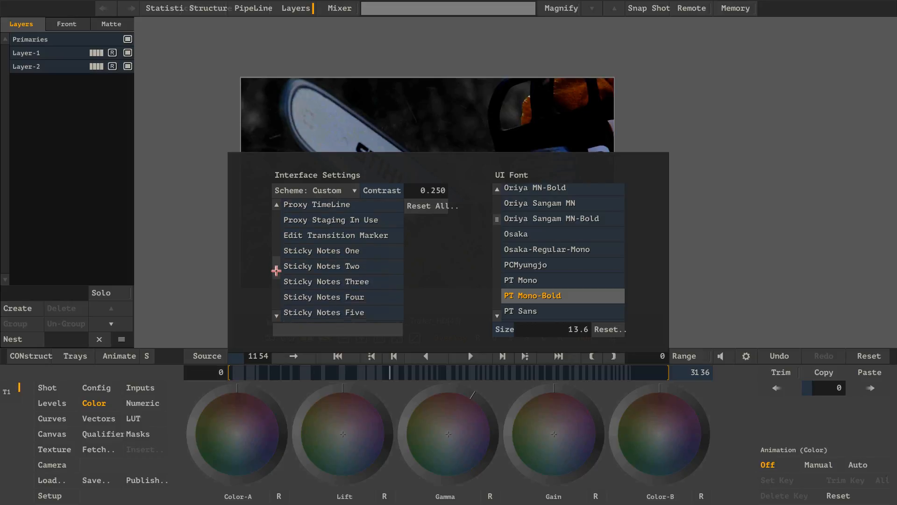
scroll("up", 3)
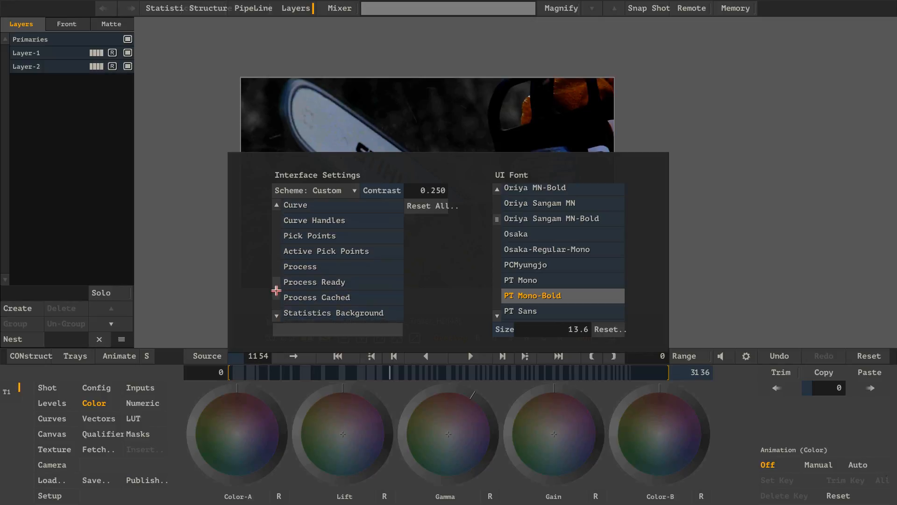
scroll("down", 3)
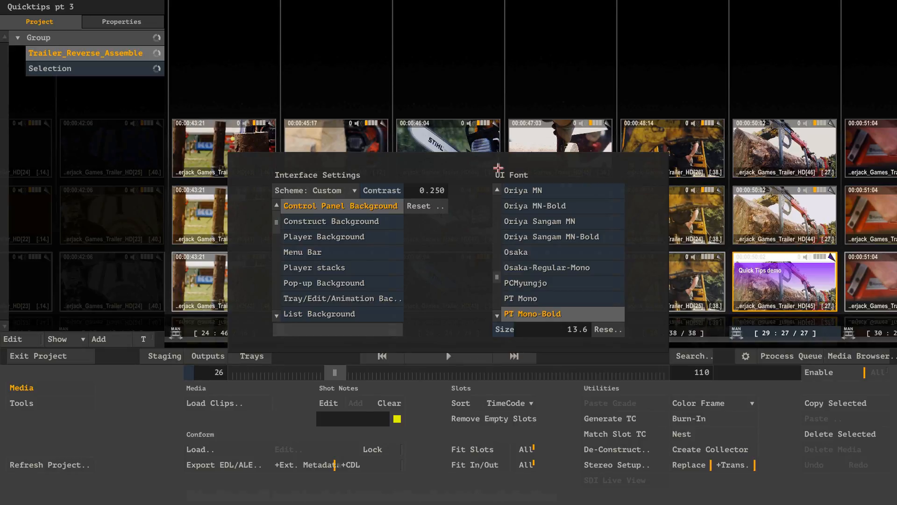
mouse_move(291, 229)
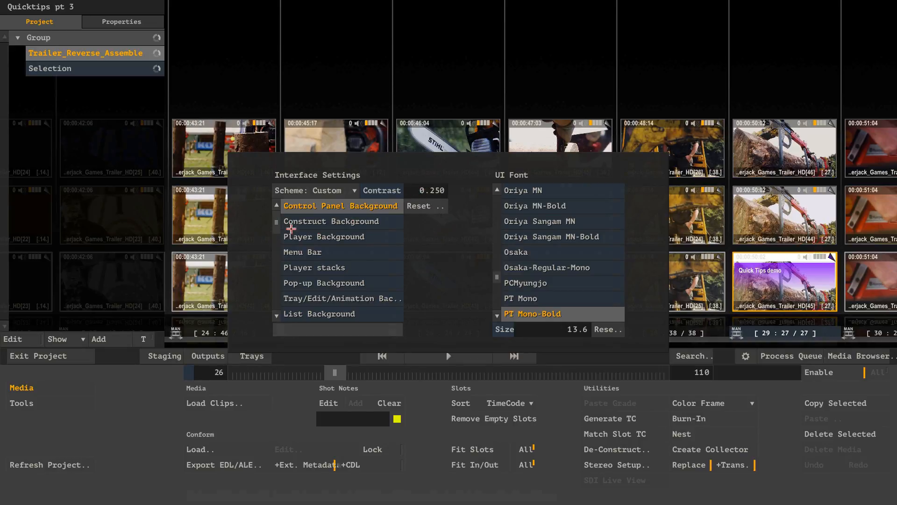
- Scroll the interface colour list down toward the Sticky Notes entries
scroll("down", 3)
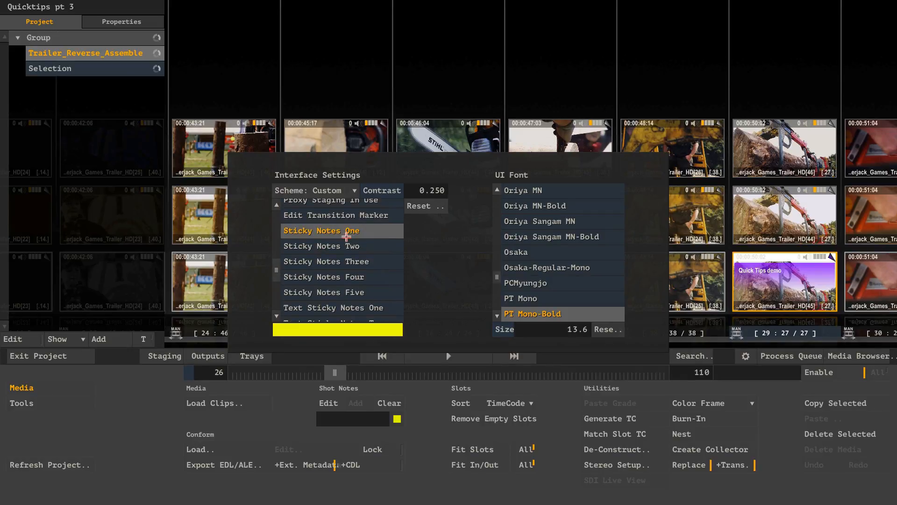
- Select the Sticky Notes Five colour entry for editing
left_click(324, 292)
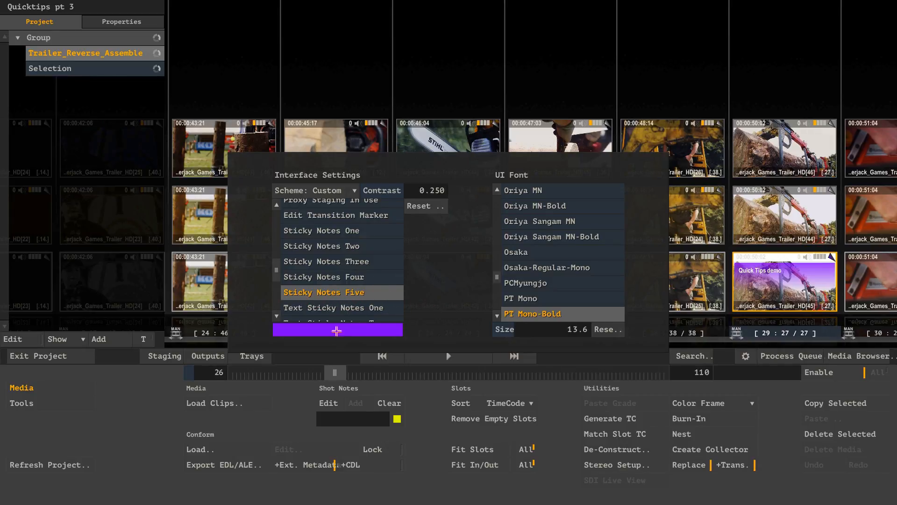
mouse_move(364, 341)
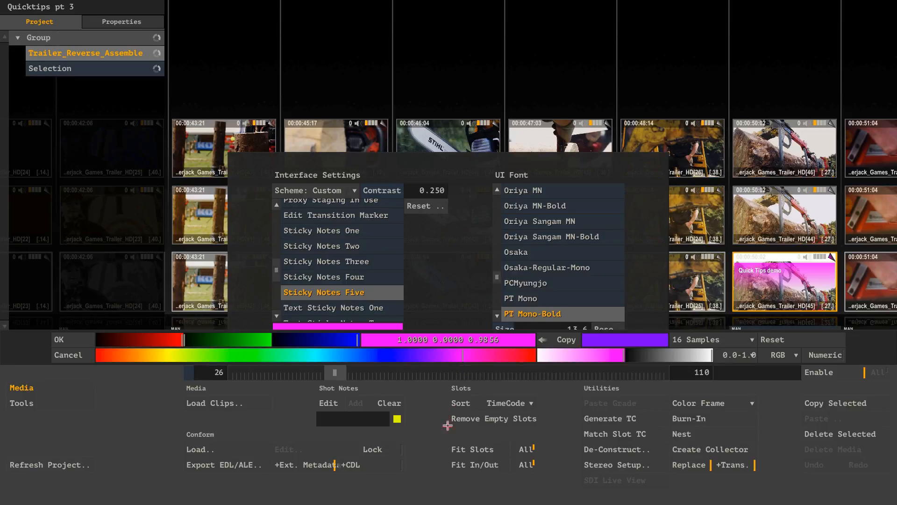
mouse_move(424, 383)
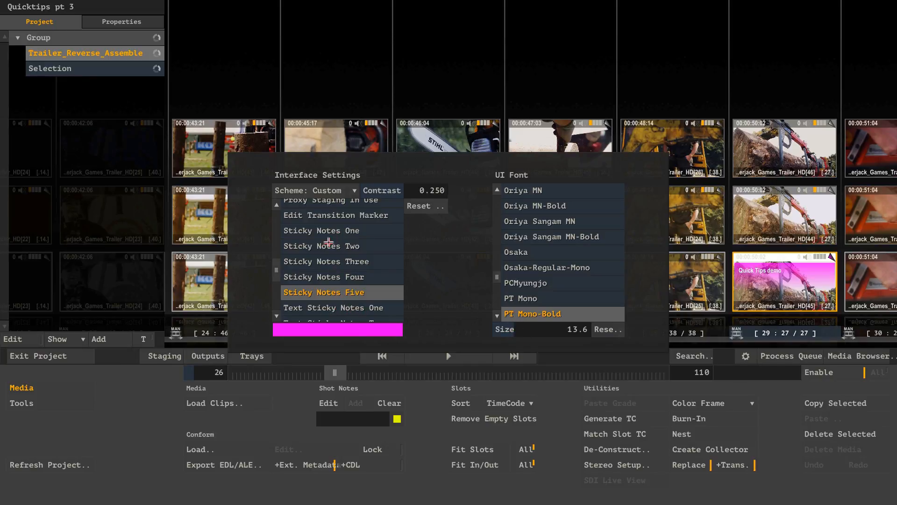
mouse_move(730, 283)
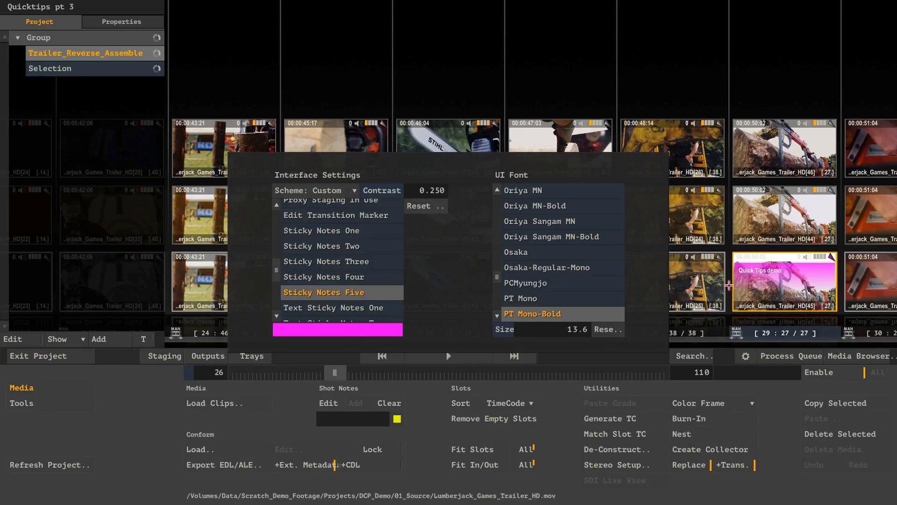
mouse_move(795, 269)
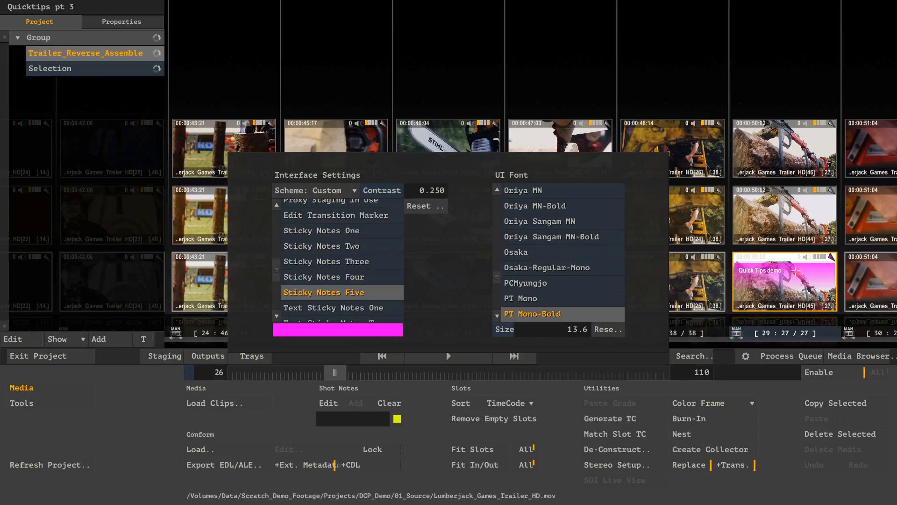
mouse_move(658, 297)
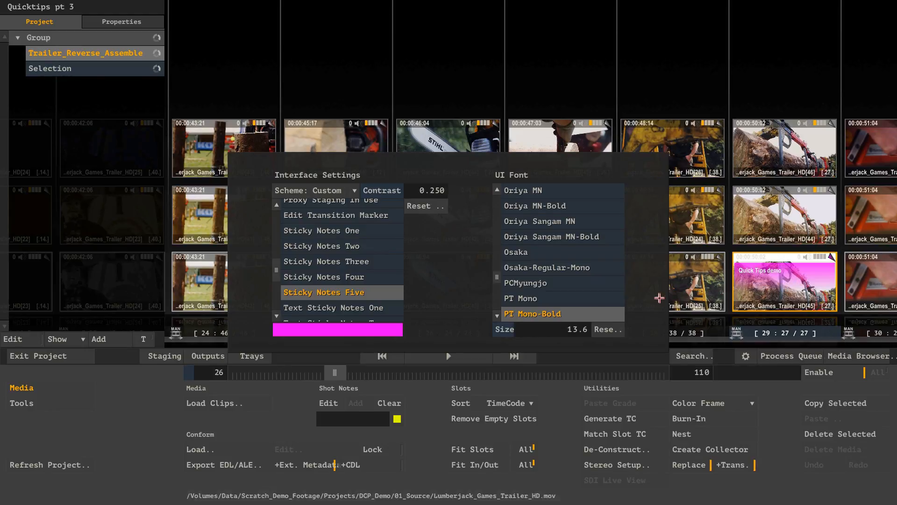
mouse_move(337, 230)
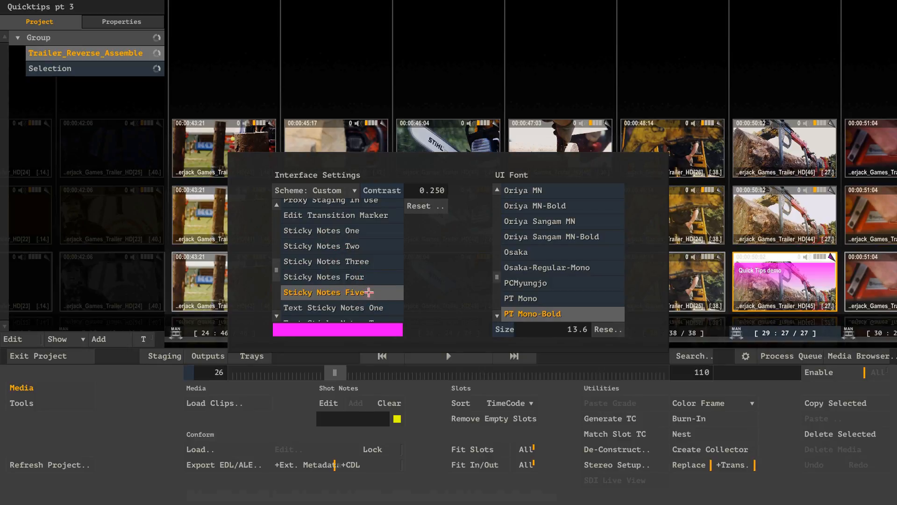
mouse_move(278, 267)
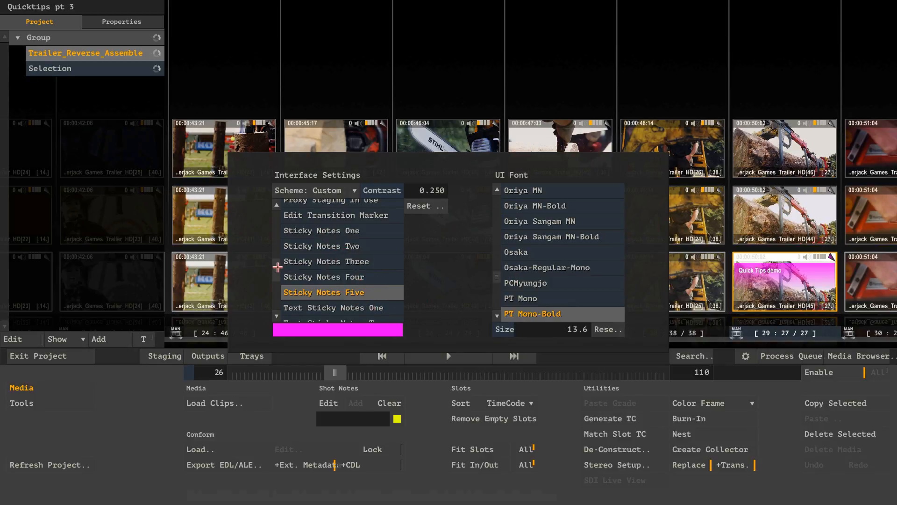
scroll("down", 3)
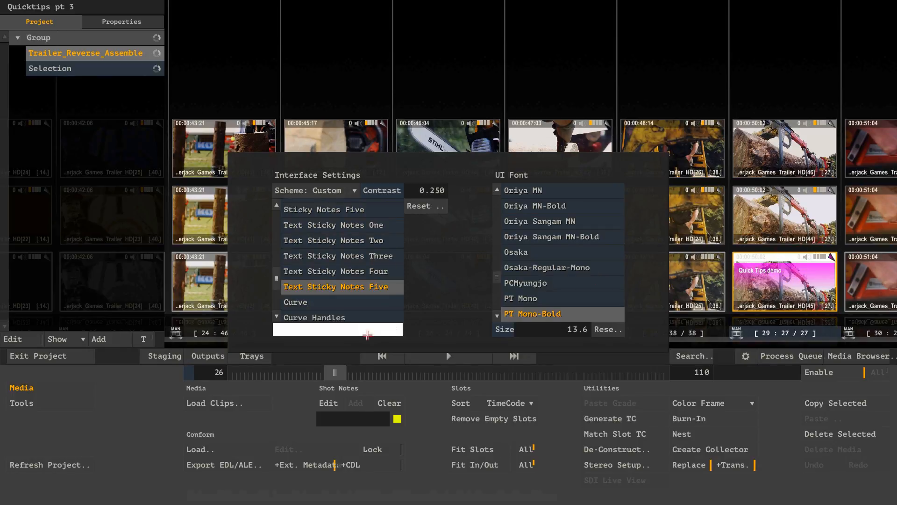
mouse_move(638, 90)
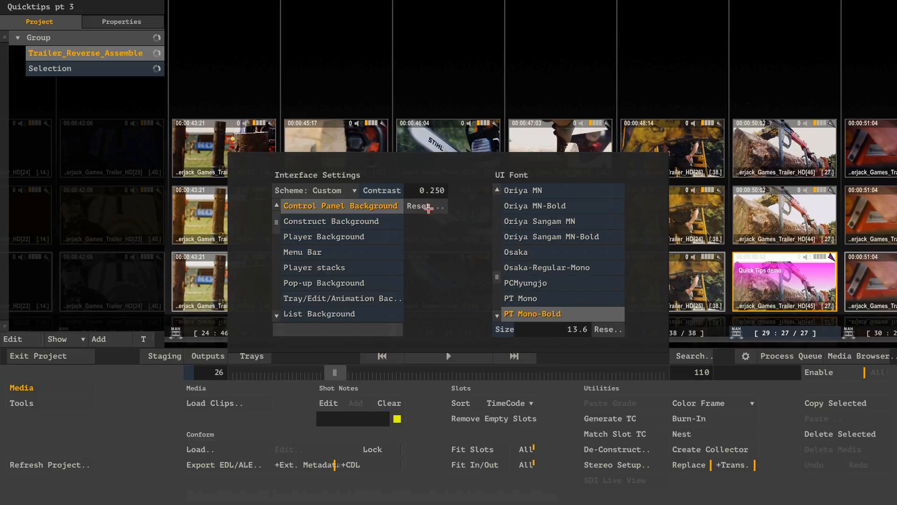
mouse_move(417, 207)
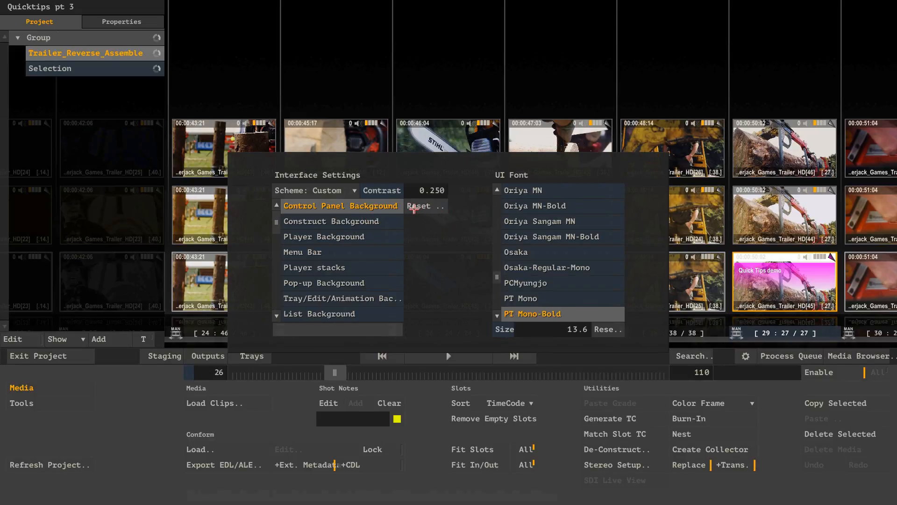